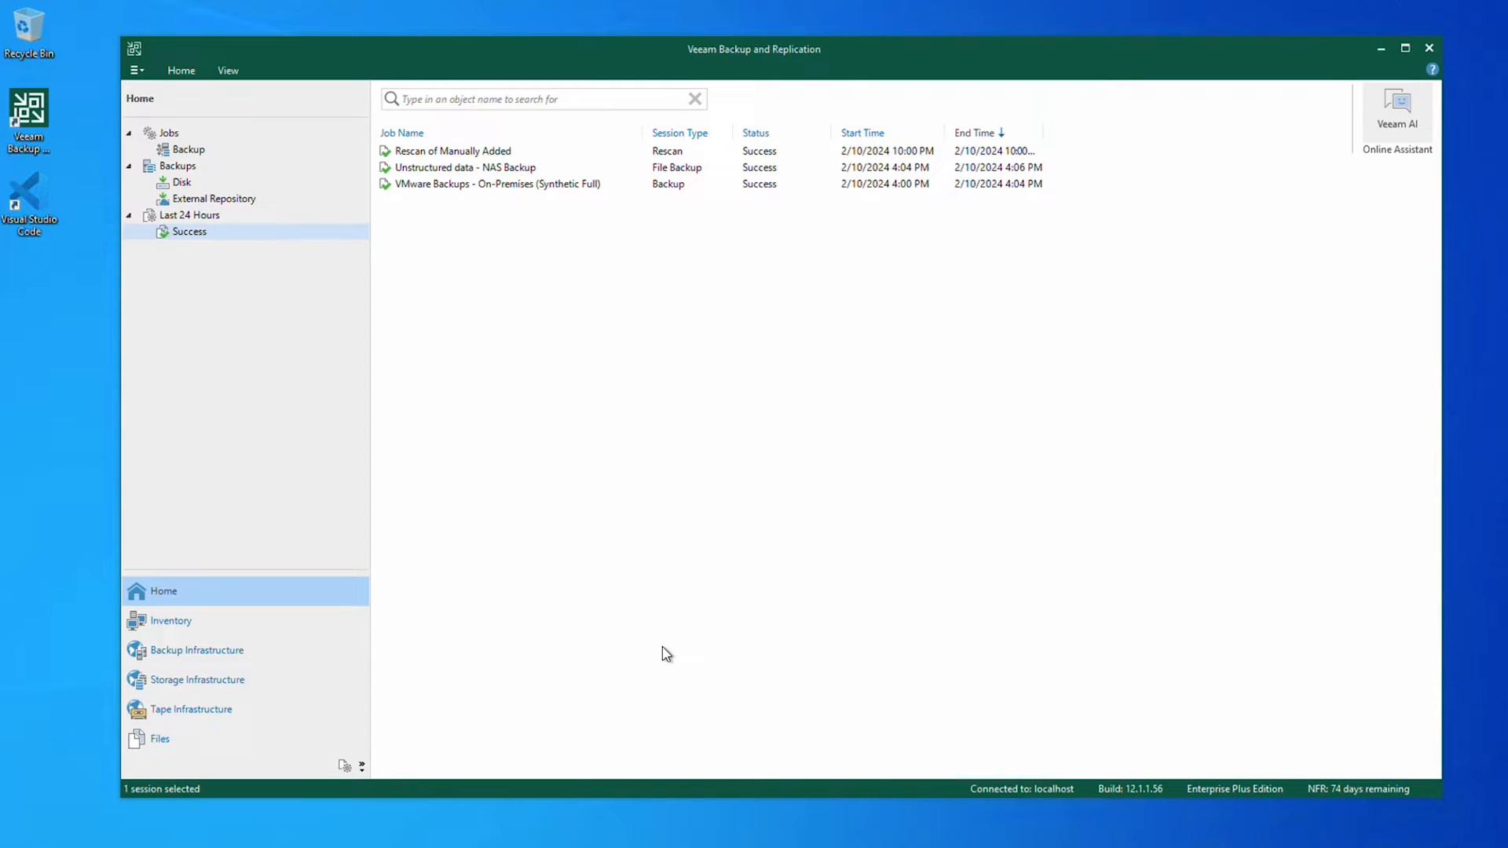
mouse_move(569, 504)
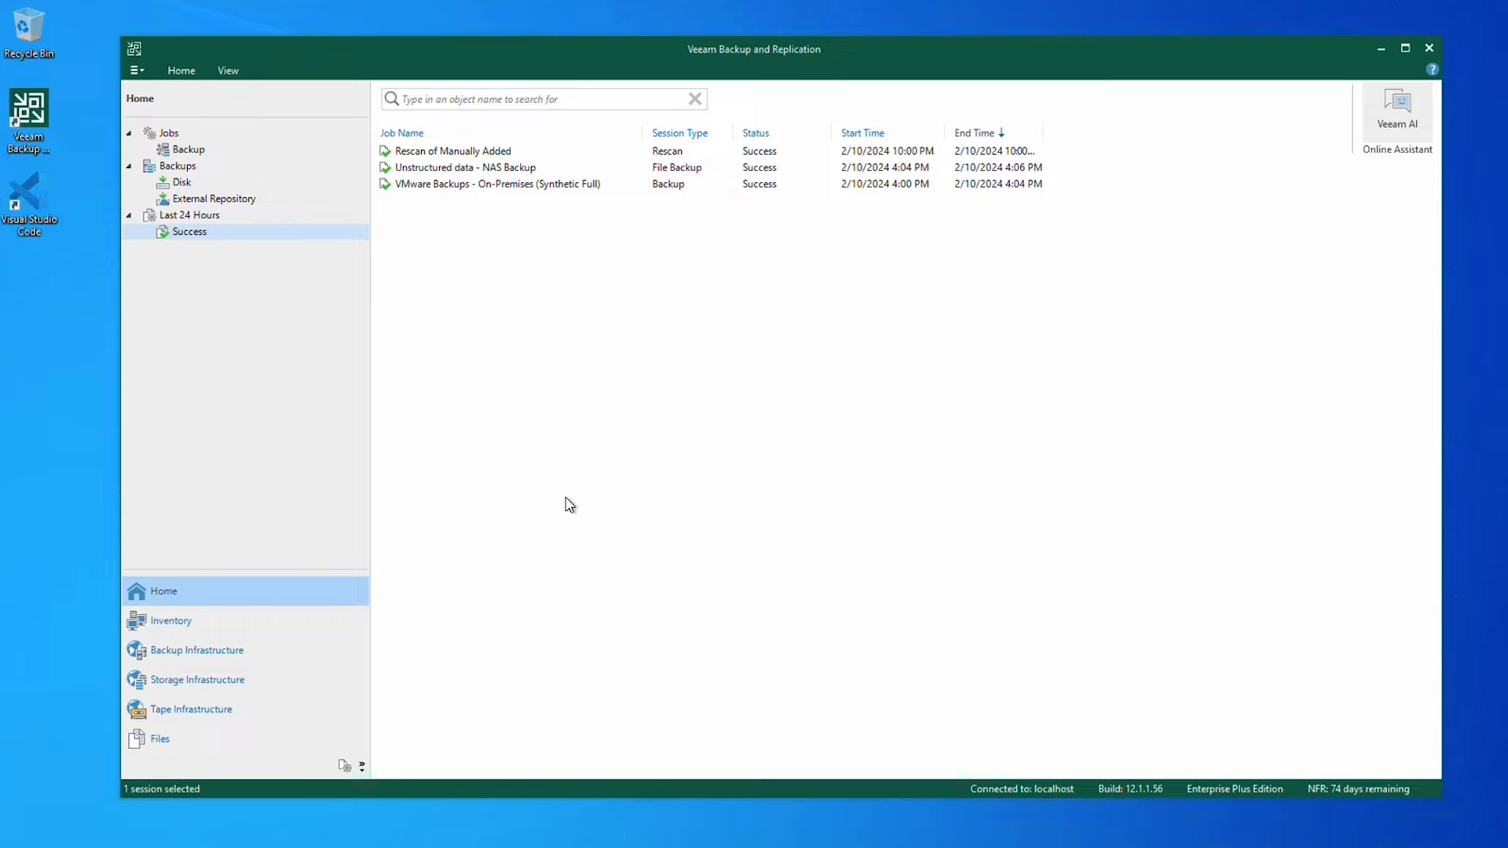
From Backup Infrastructure's Add Server list, choose Veeam cloud-native backup appliance.
click(197, 650)
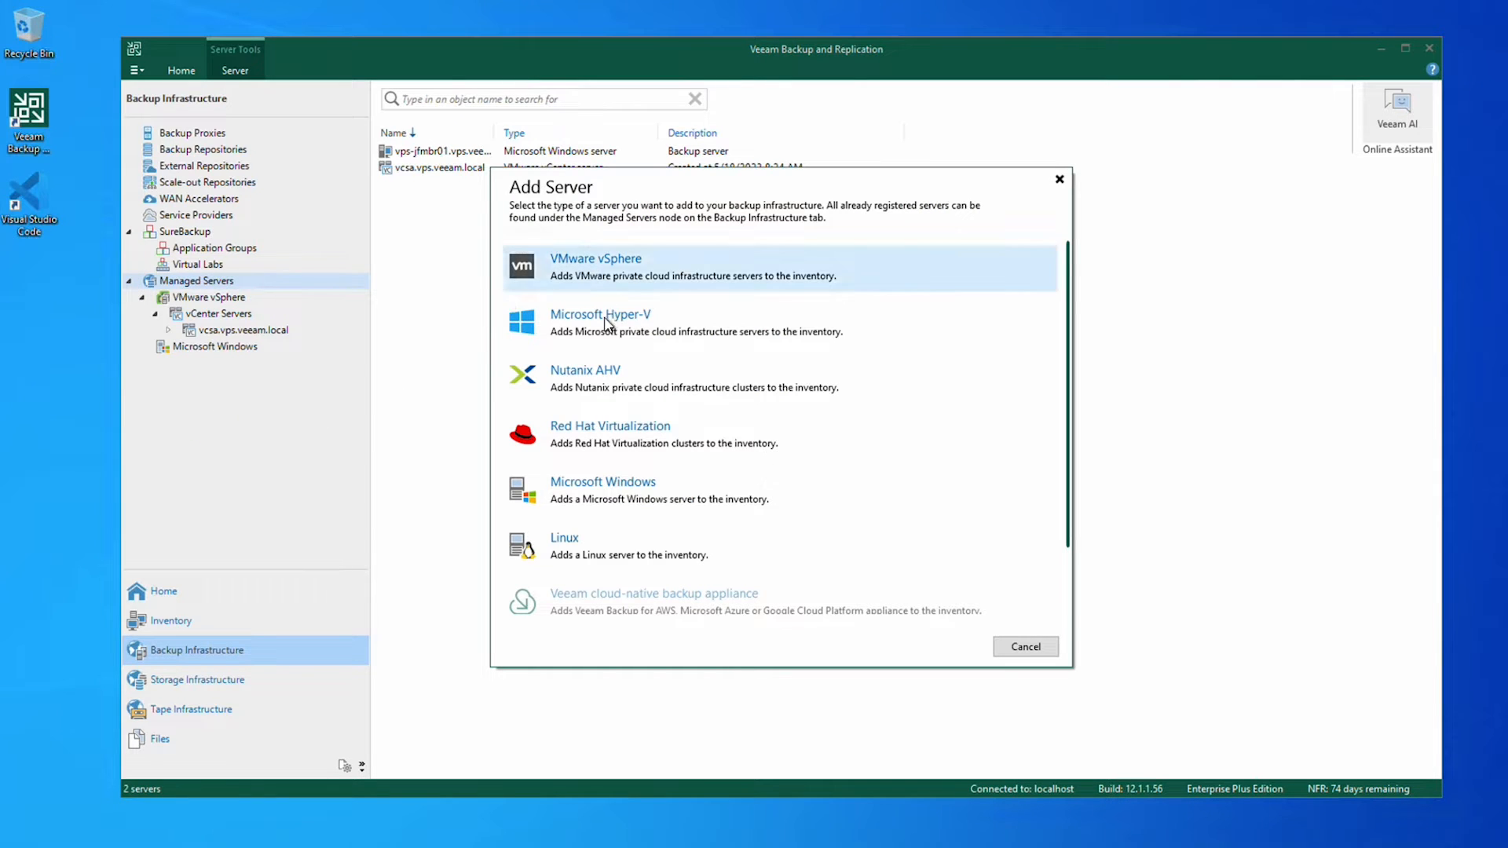
scroll(down, 3)
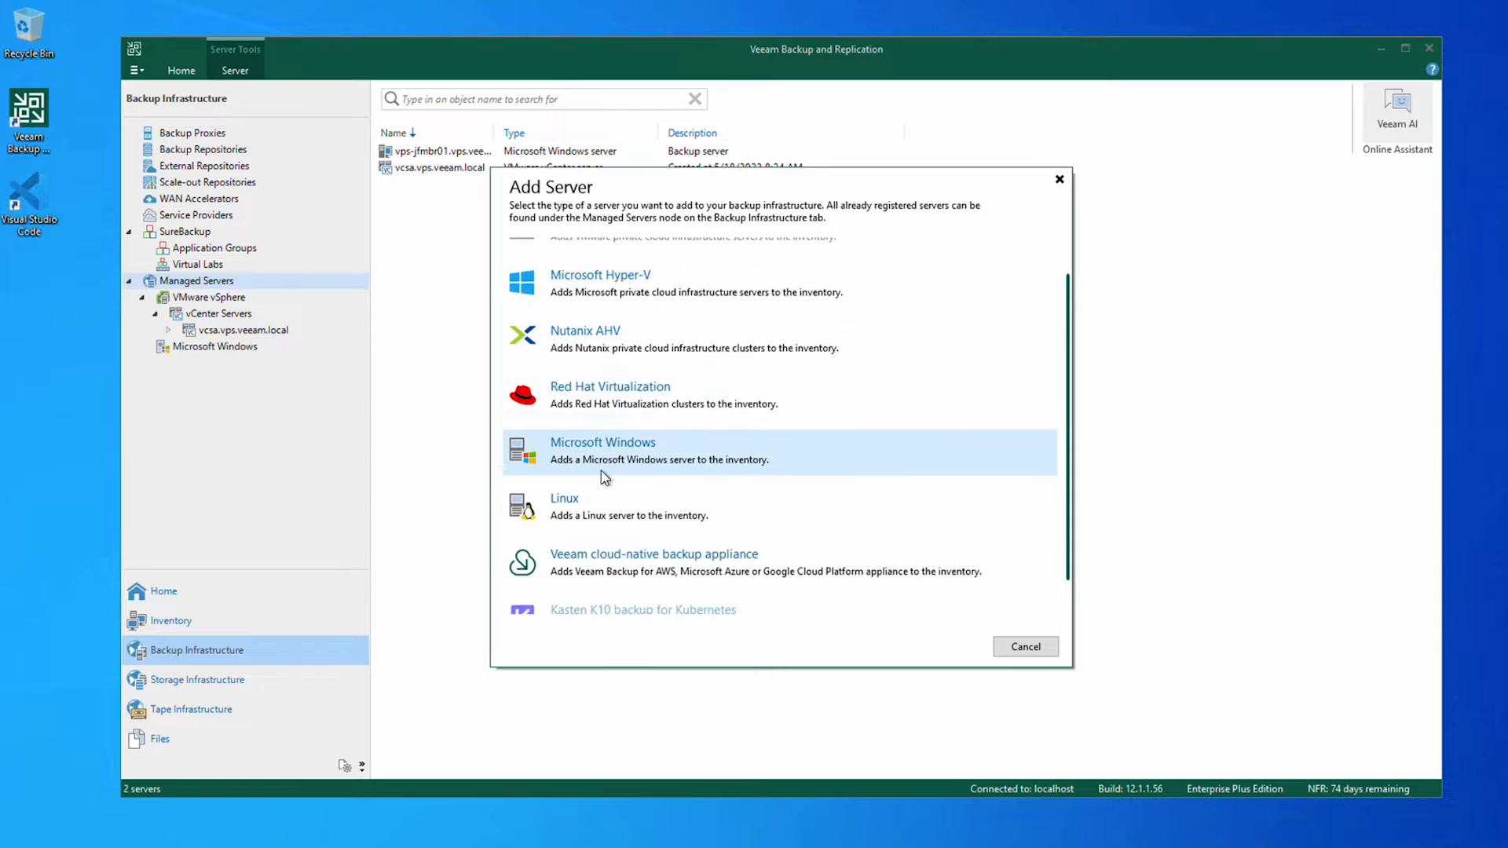
scroll(down, 3)
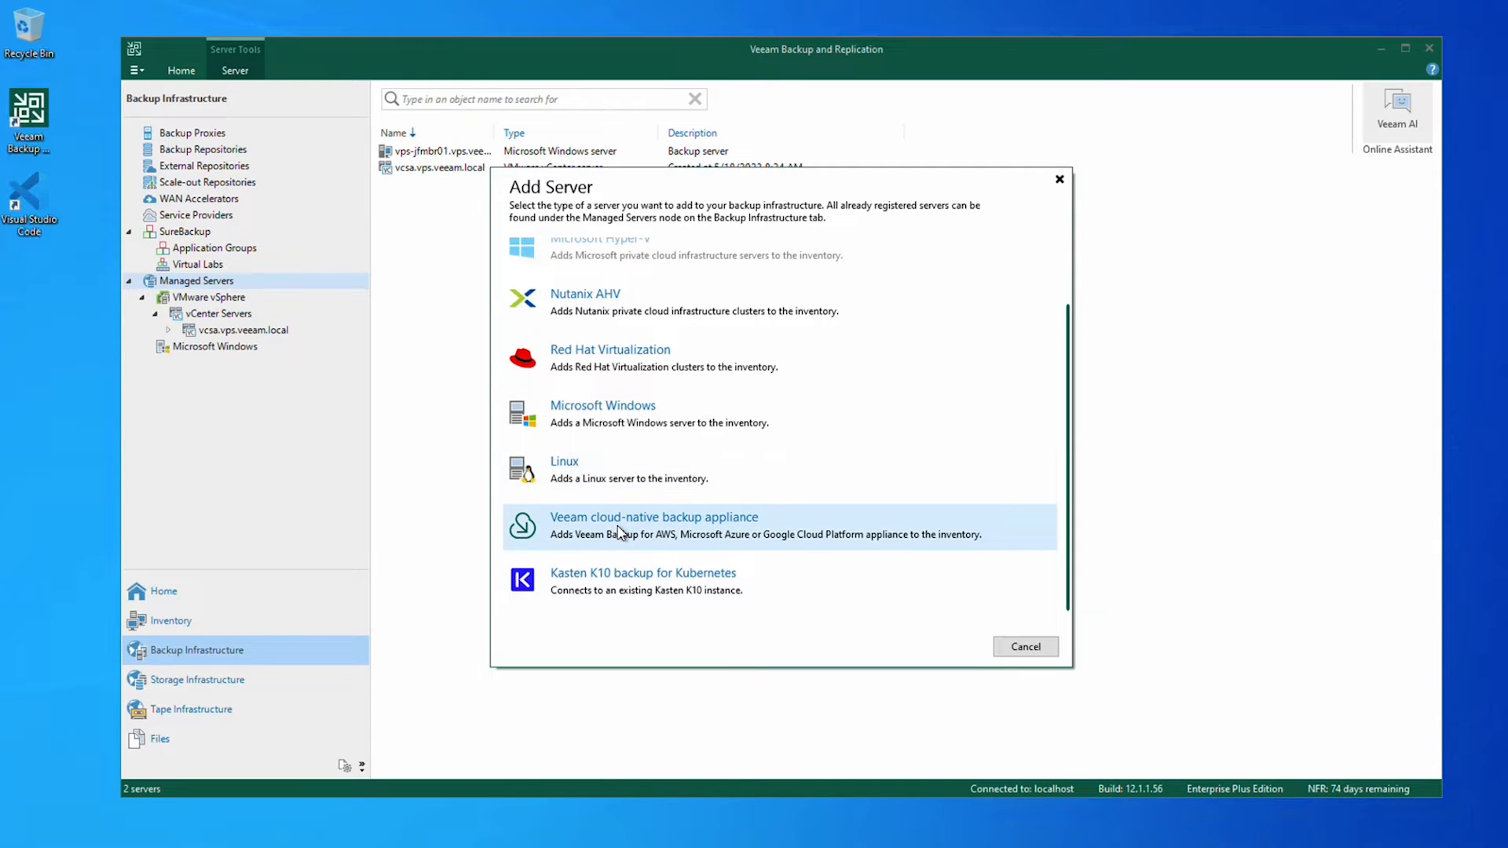
click(654, 517)
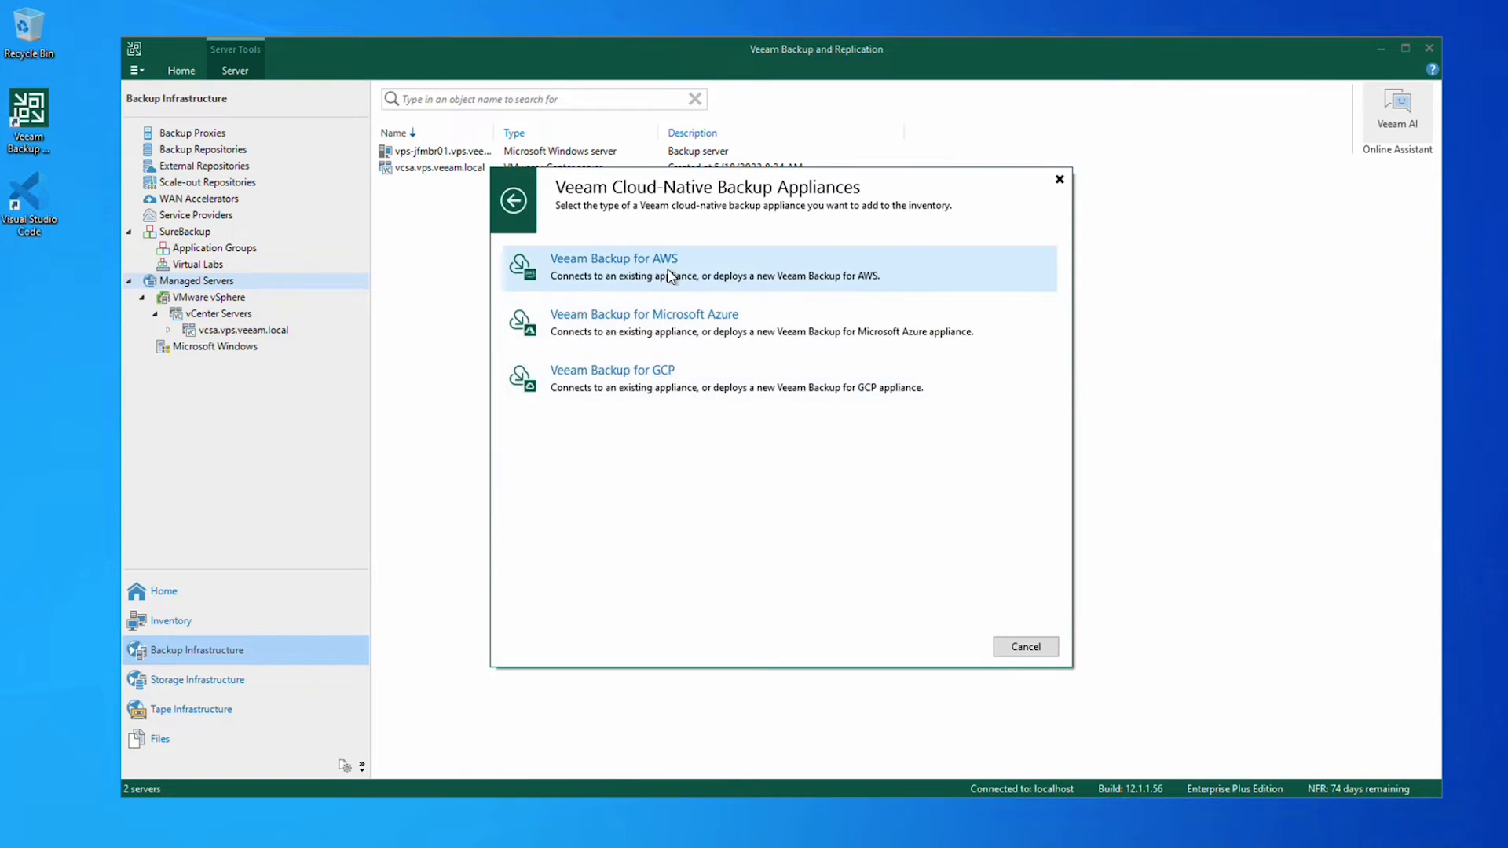
Choose Veeam Backup for AWS with 'Deploy a new appliance' and continue to account settings.
click(614, 268)
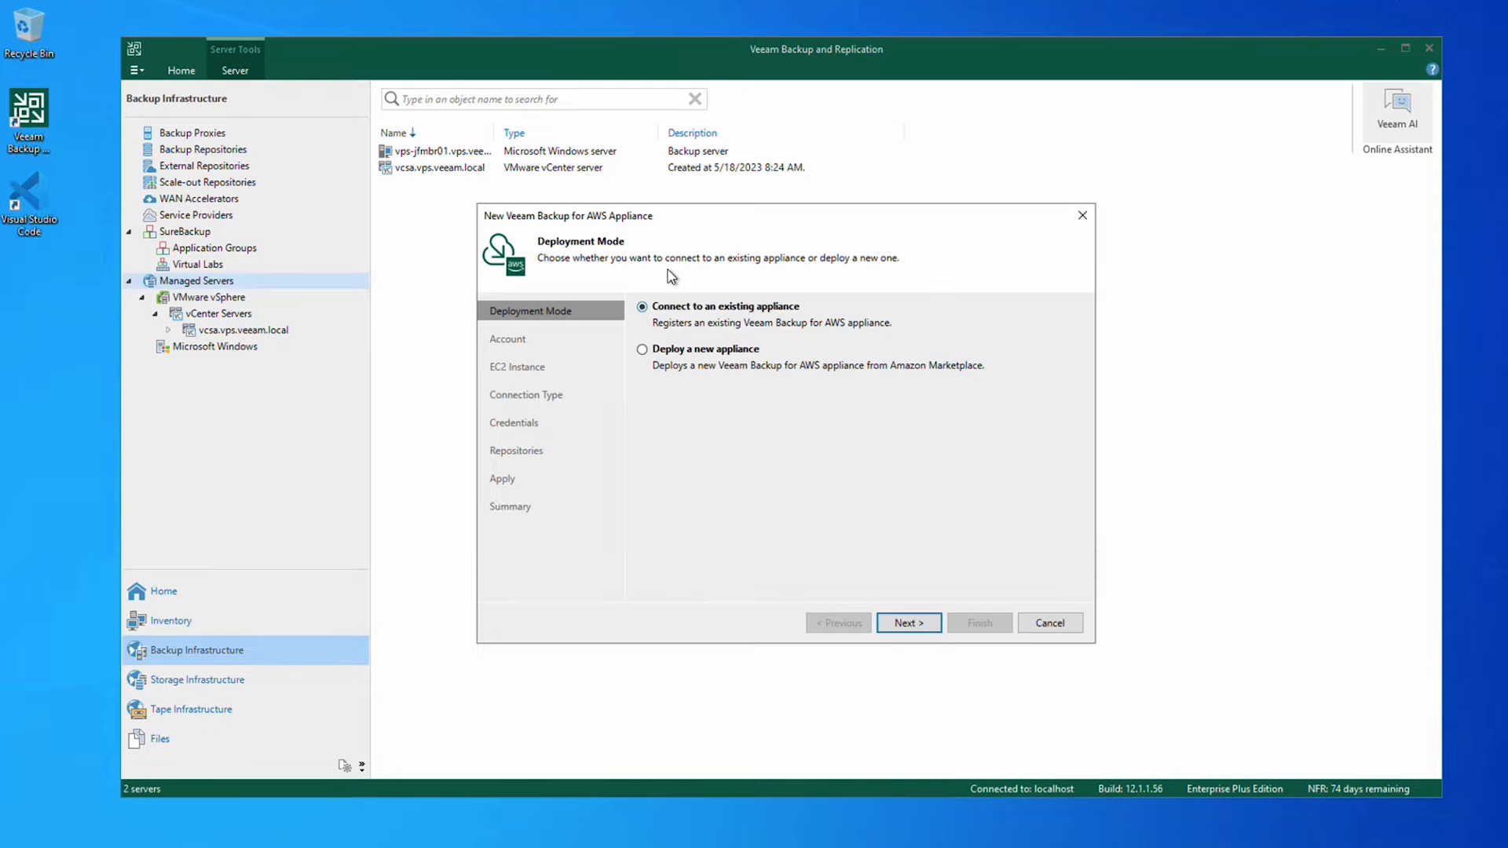
mouse_move(683, 302)
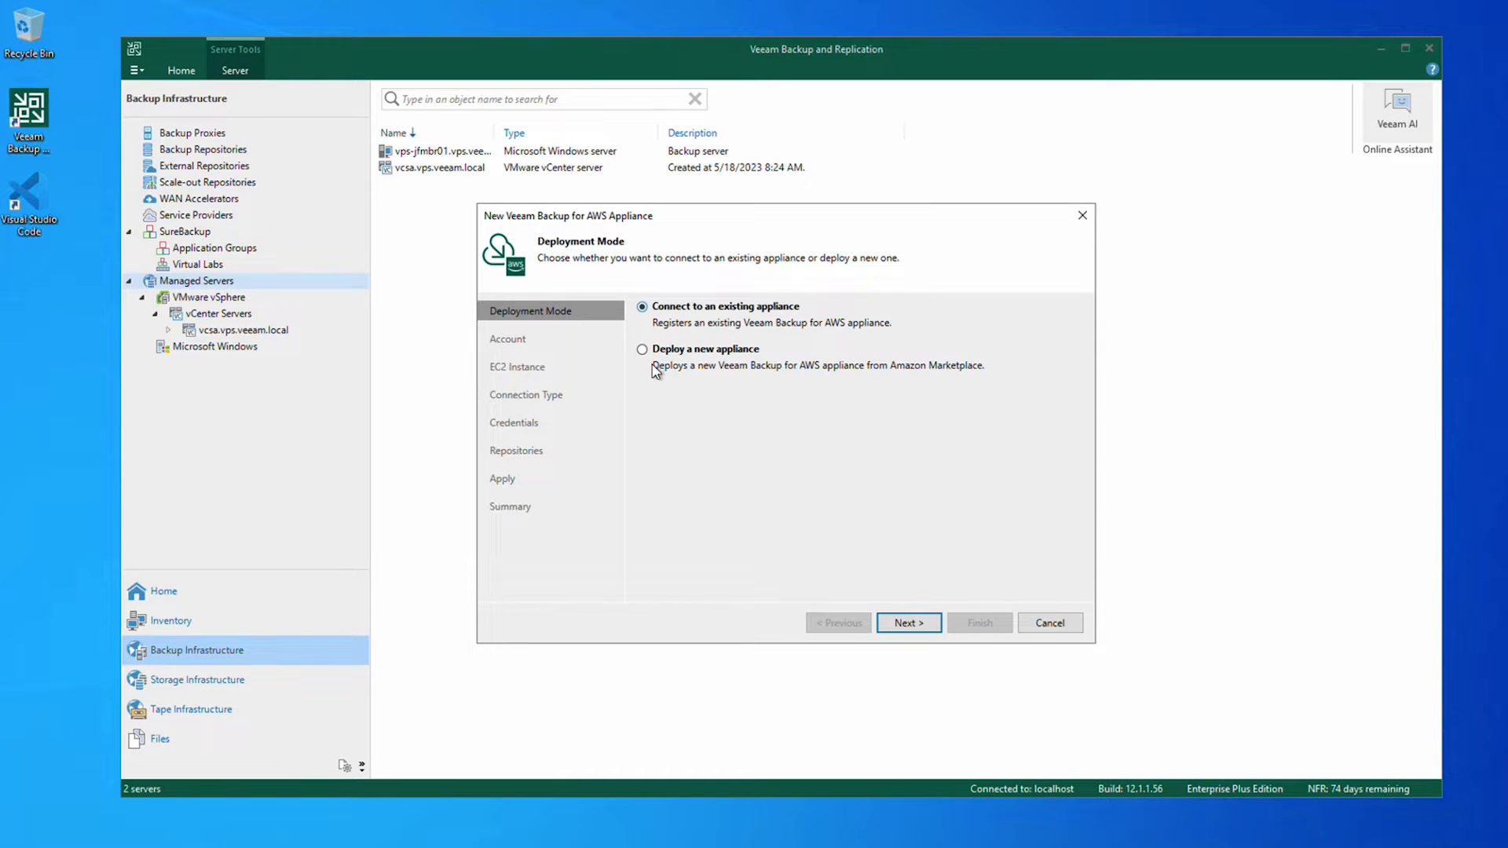
click(641, 349)
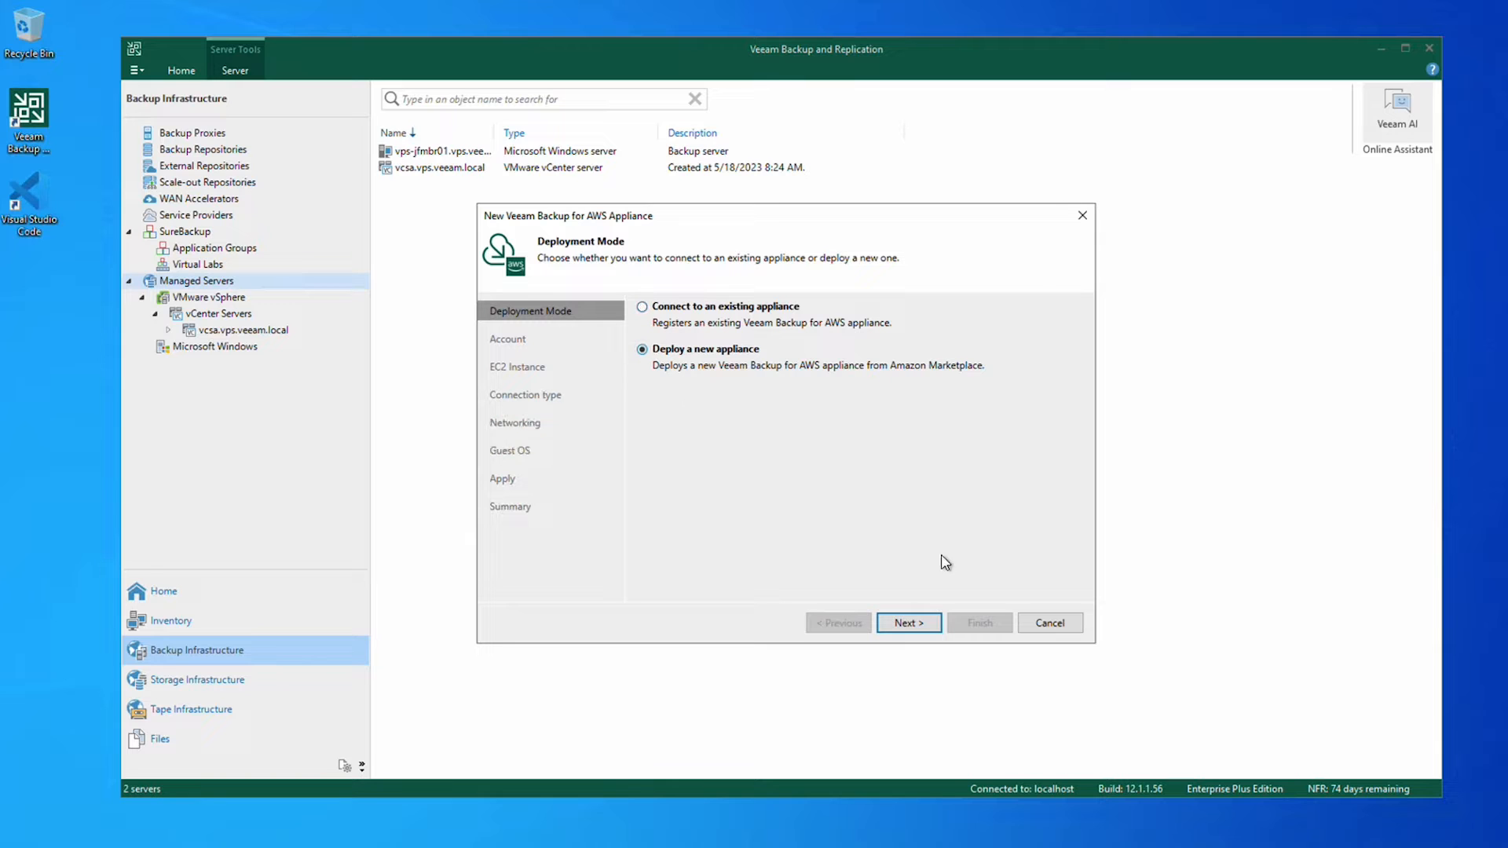
click(906, 624)
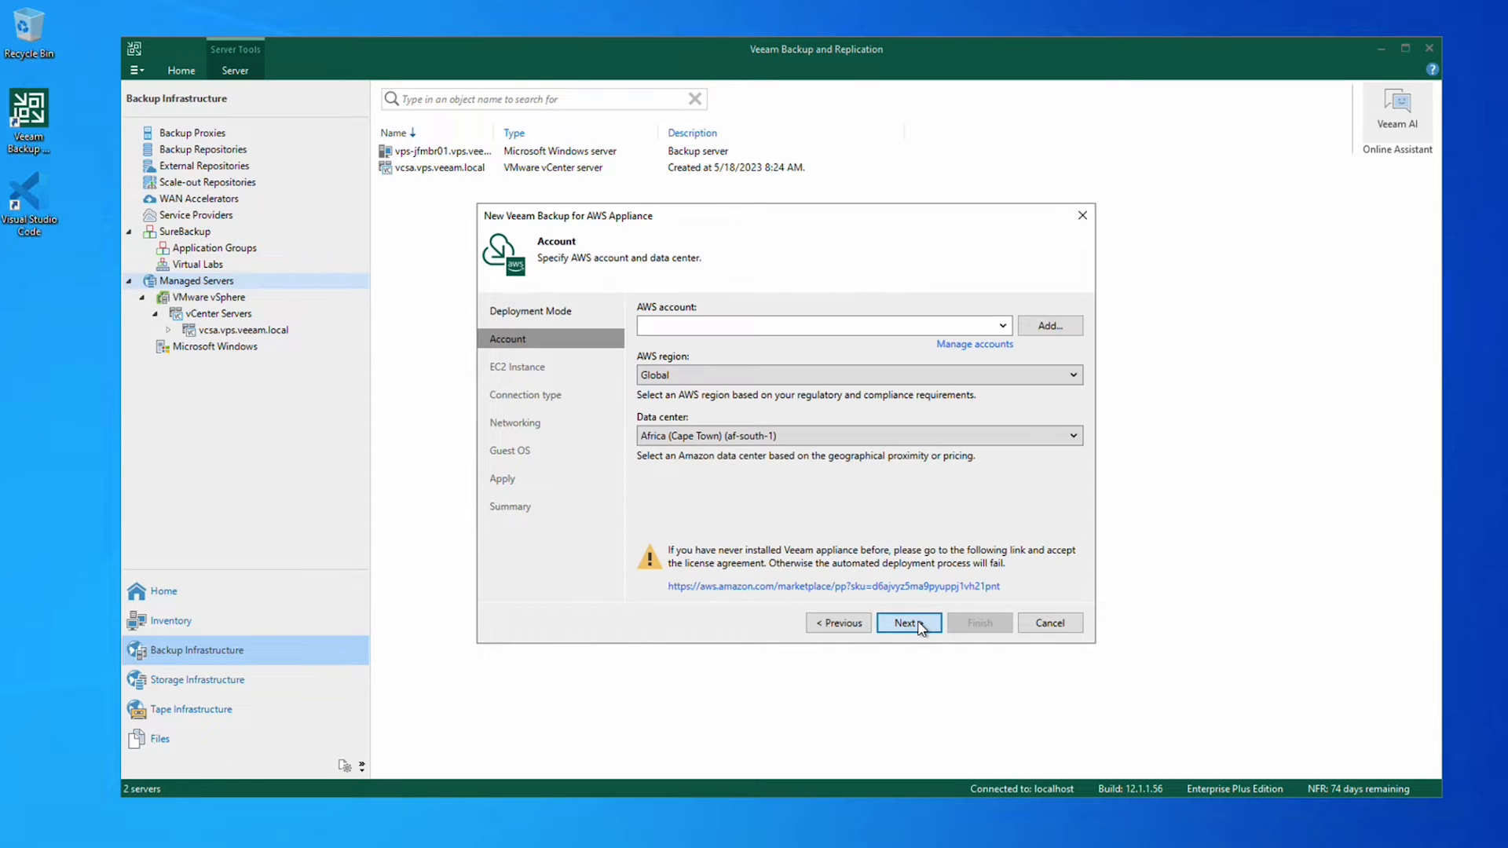
Use the saved AWS account, Global region and US East (N. Virginia) data center, then continue.
click(828, 325)
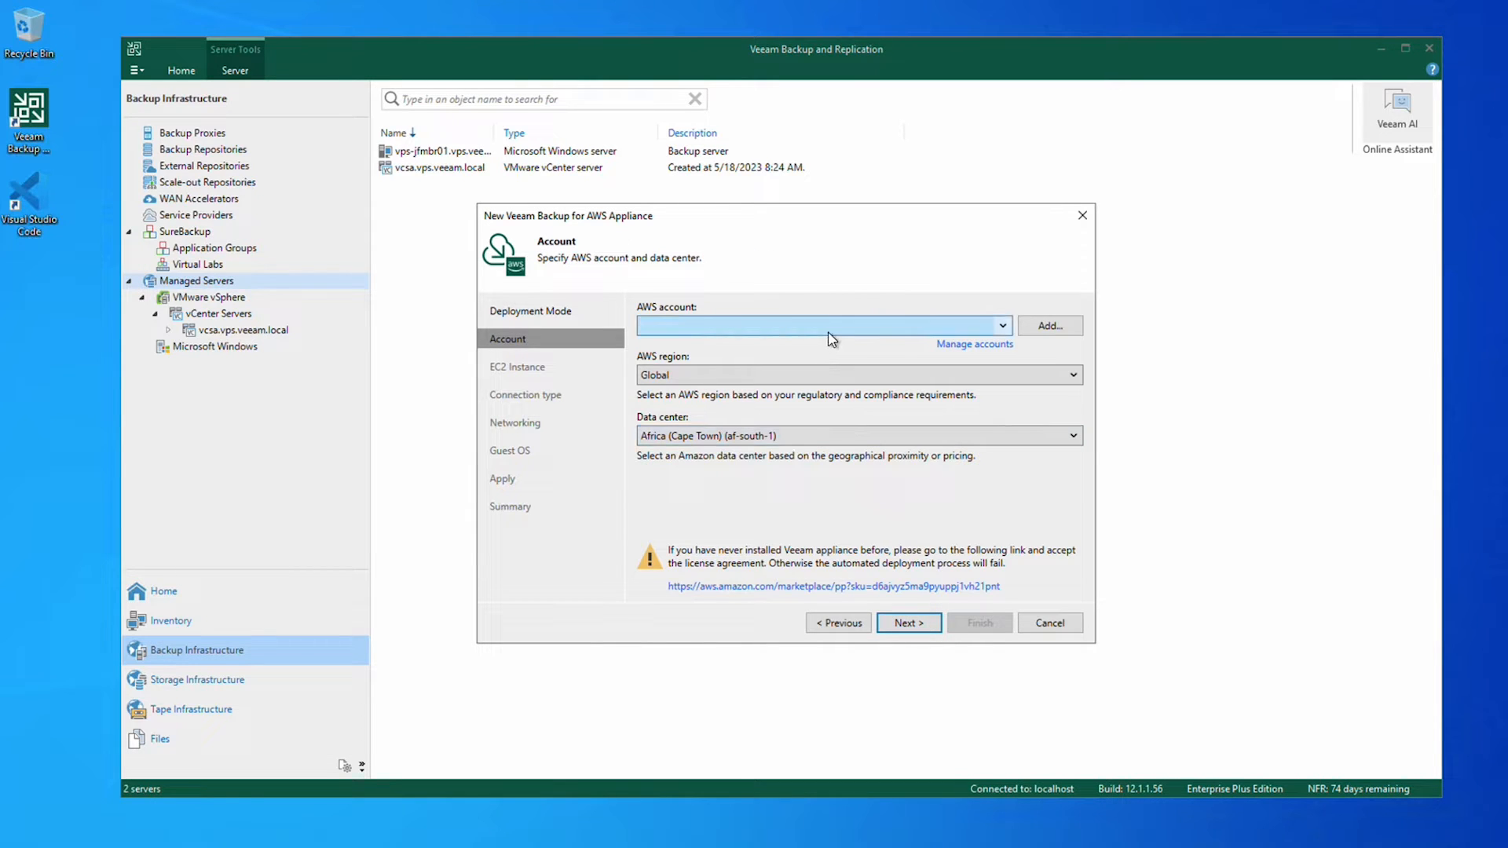
click(1004, 326)
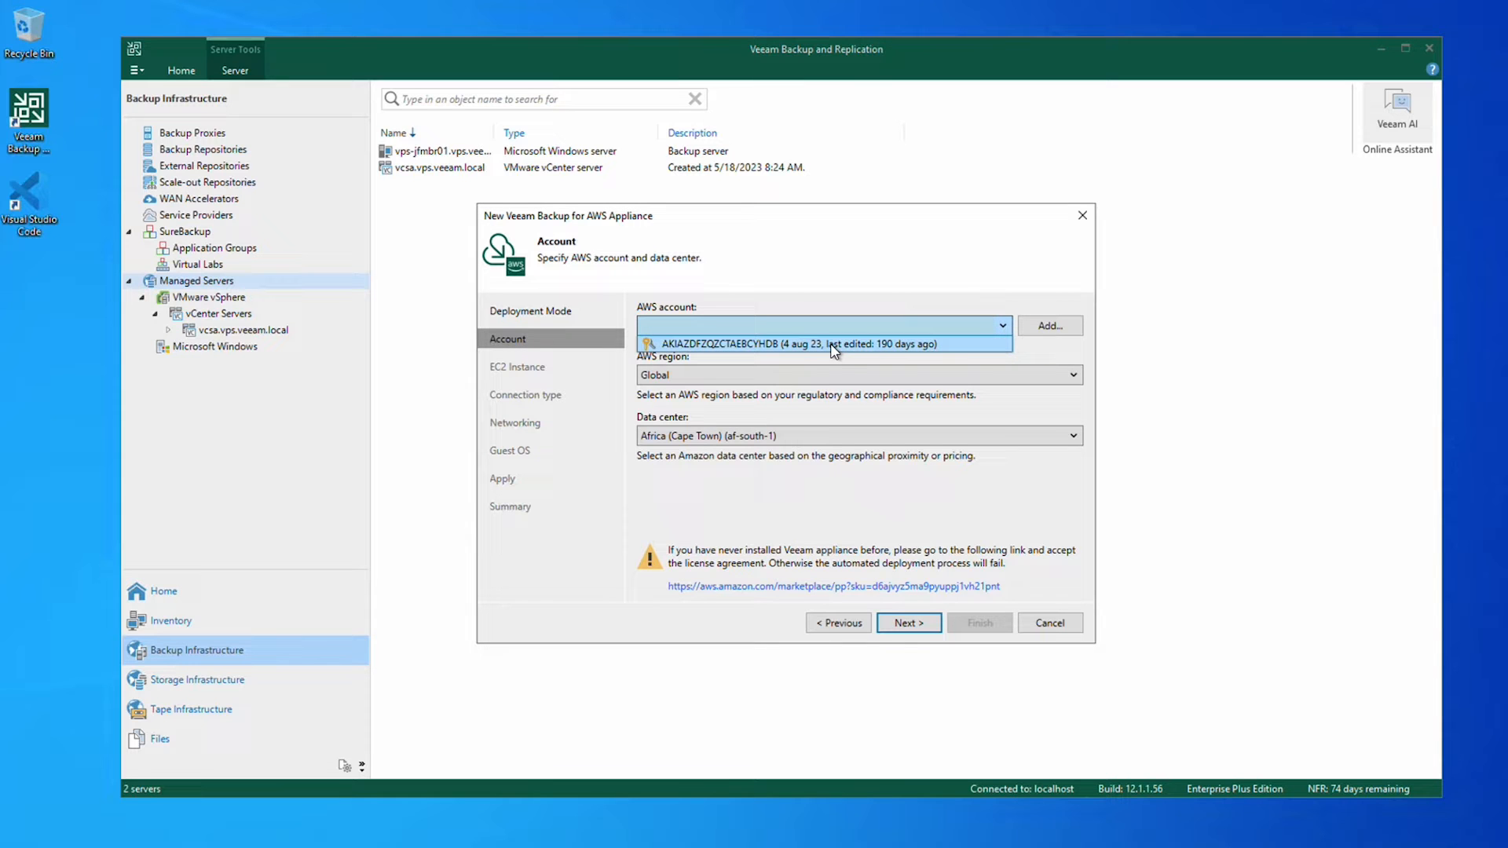
click(828, 345)
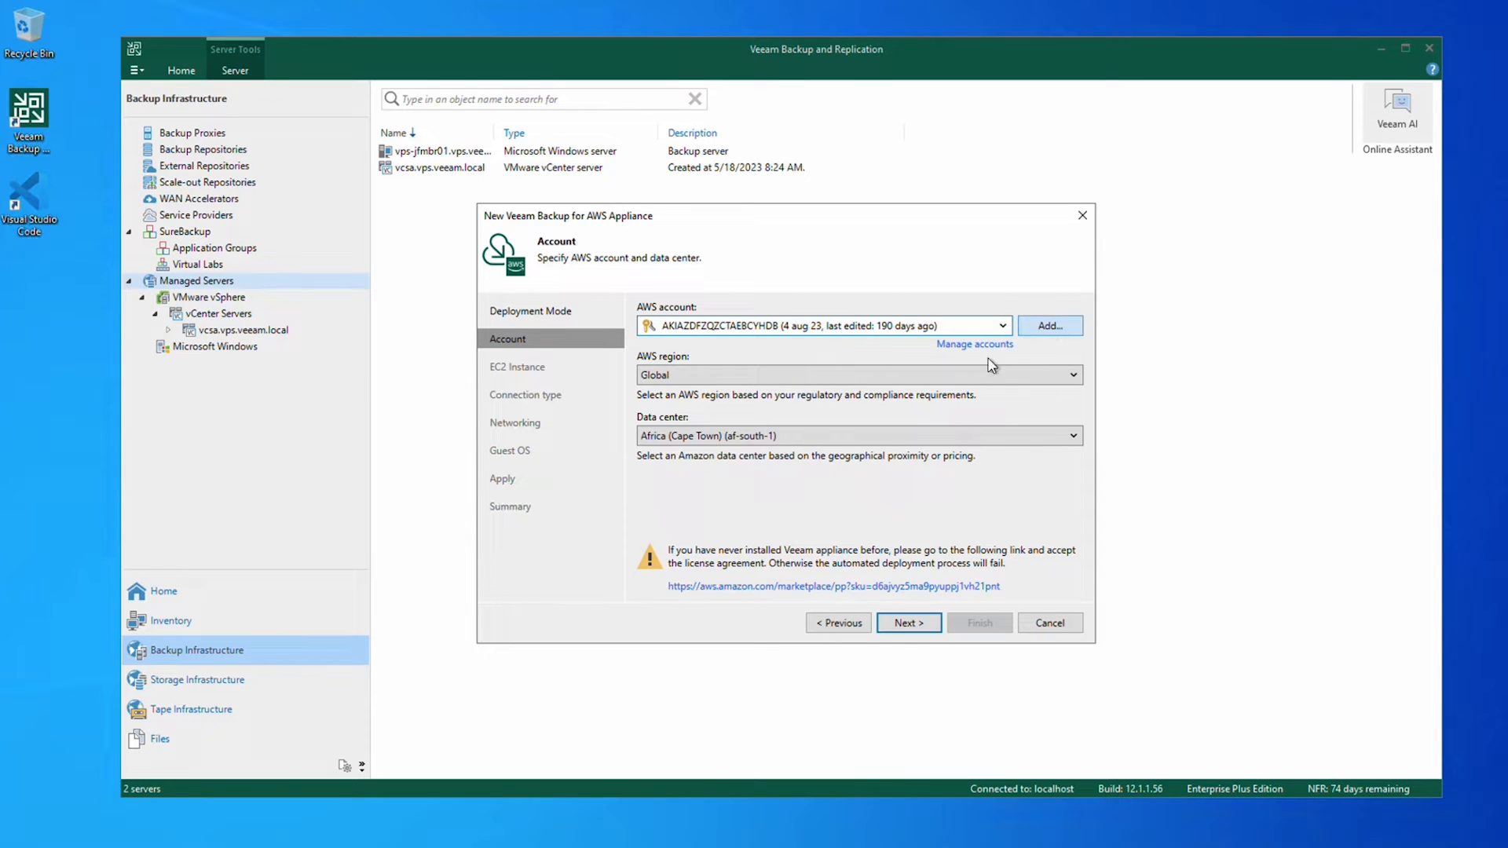
click(1068, 374)
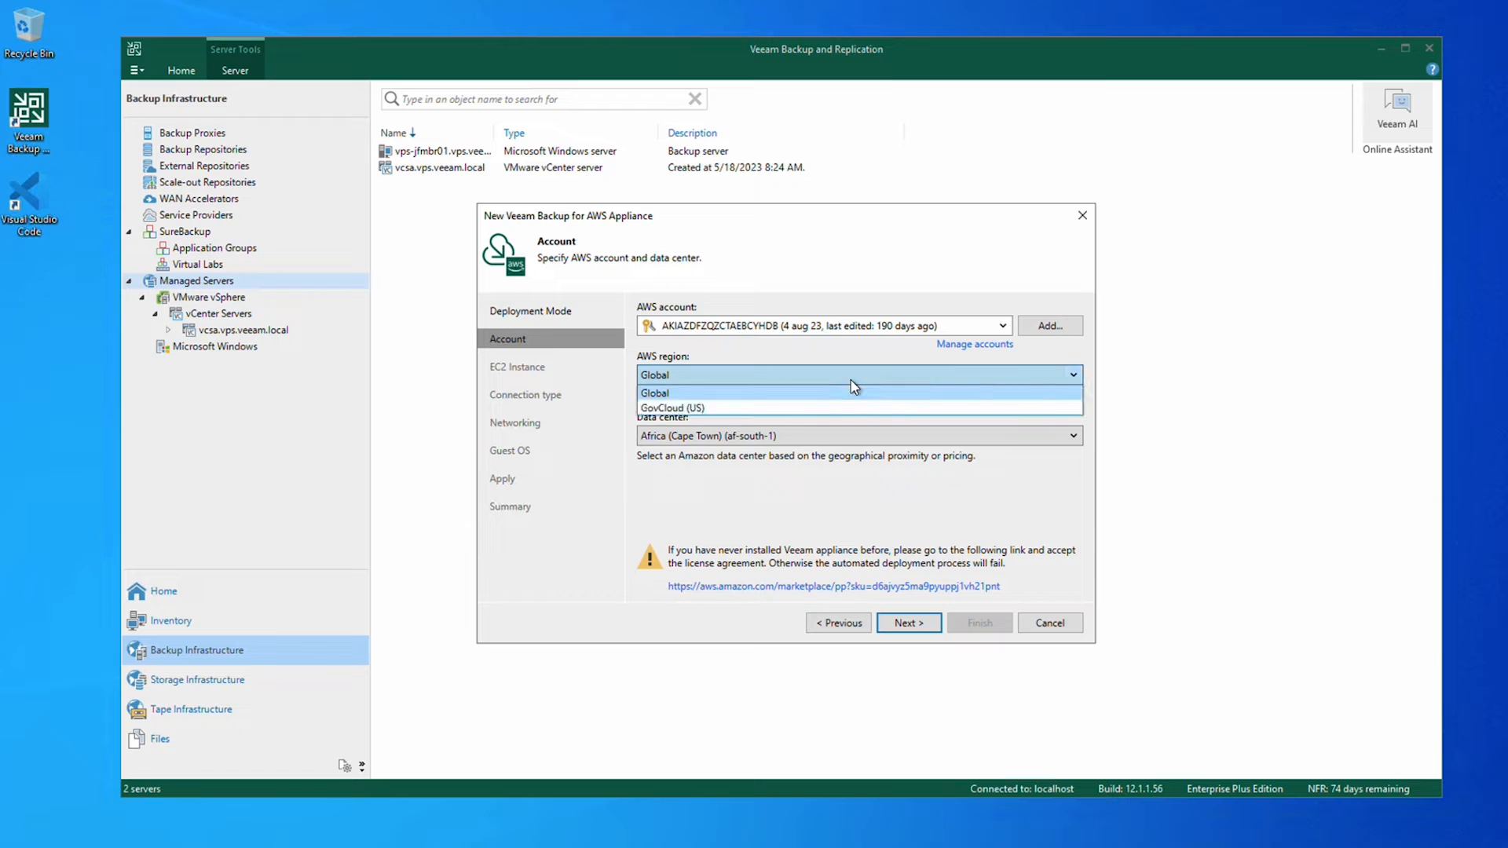
click(653, 393)
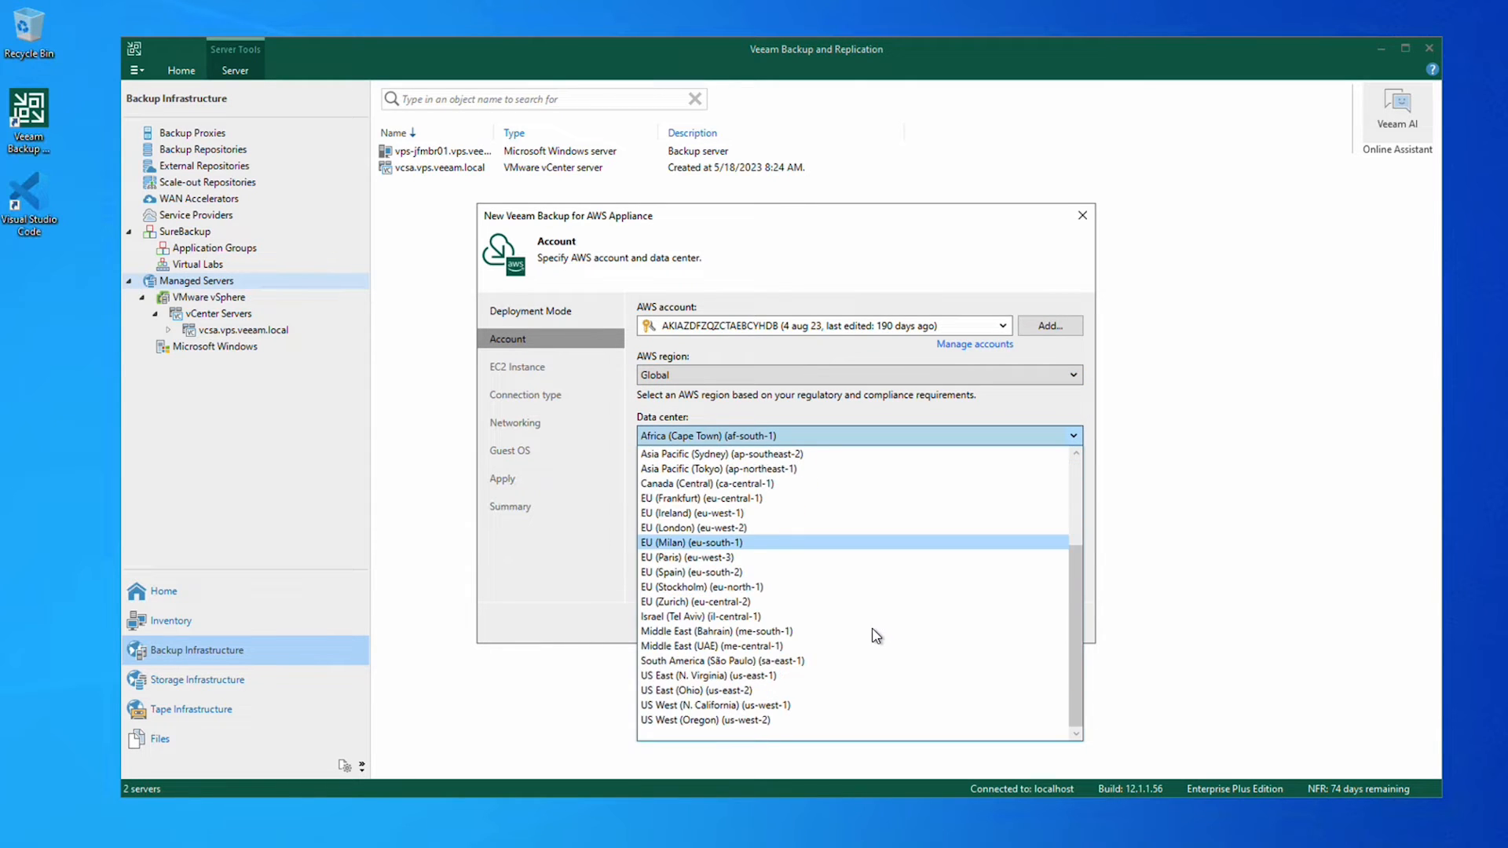
mouse_move(805, 675)
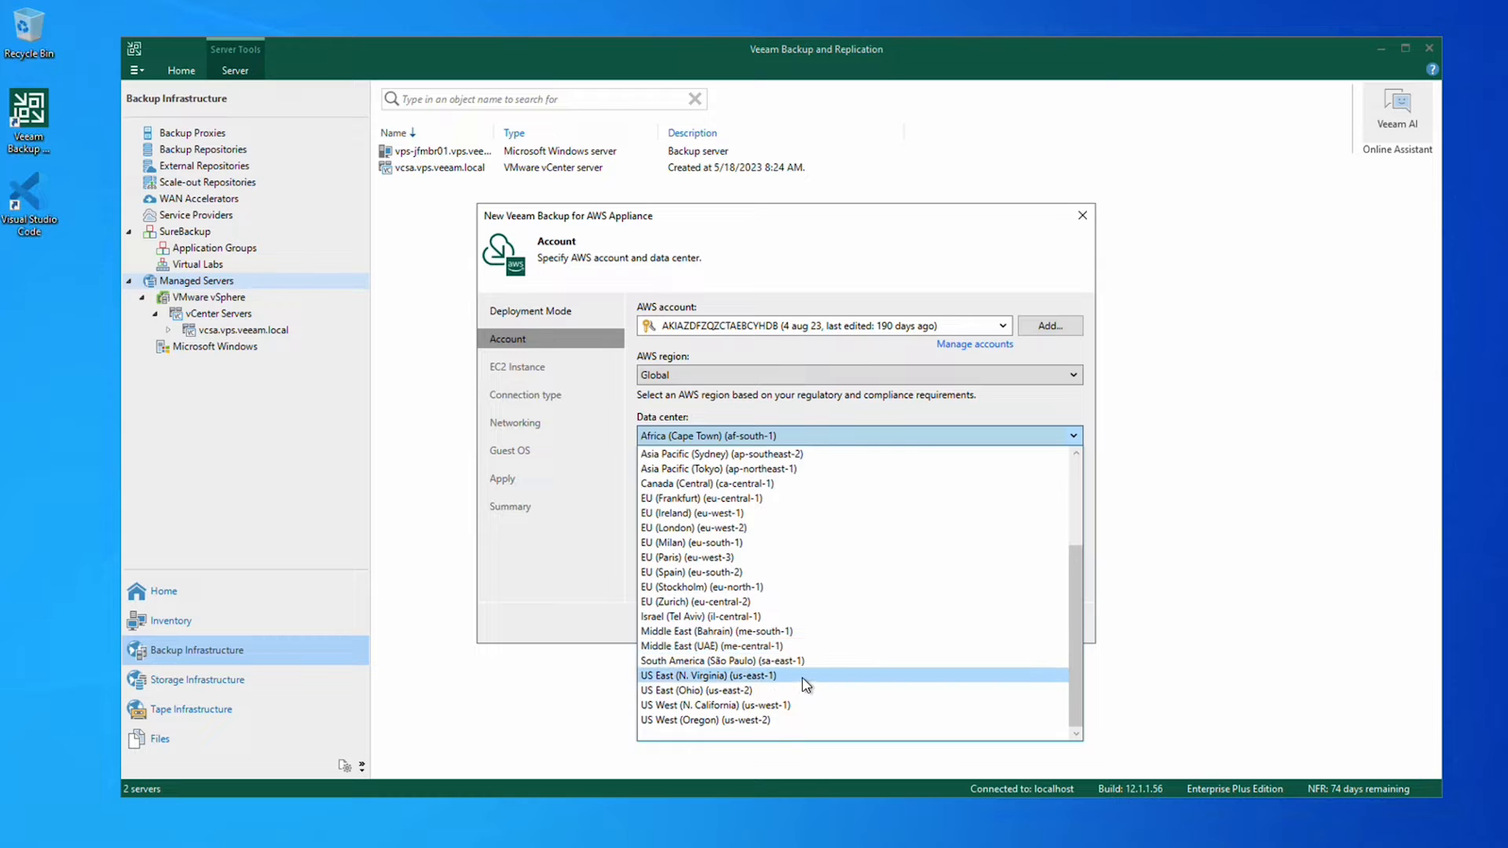
click(709, 674)
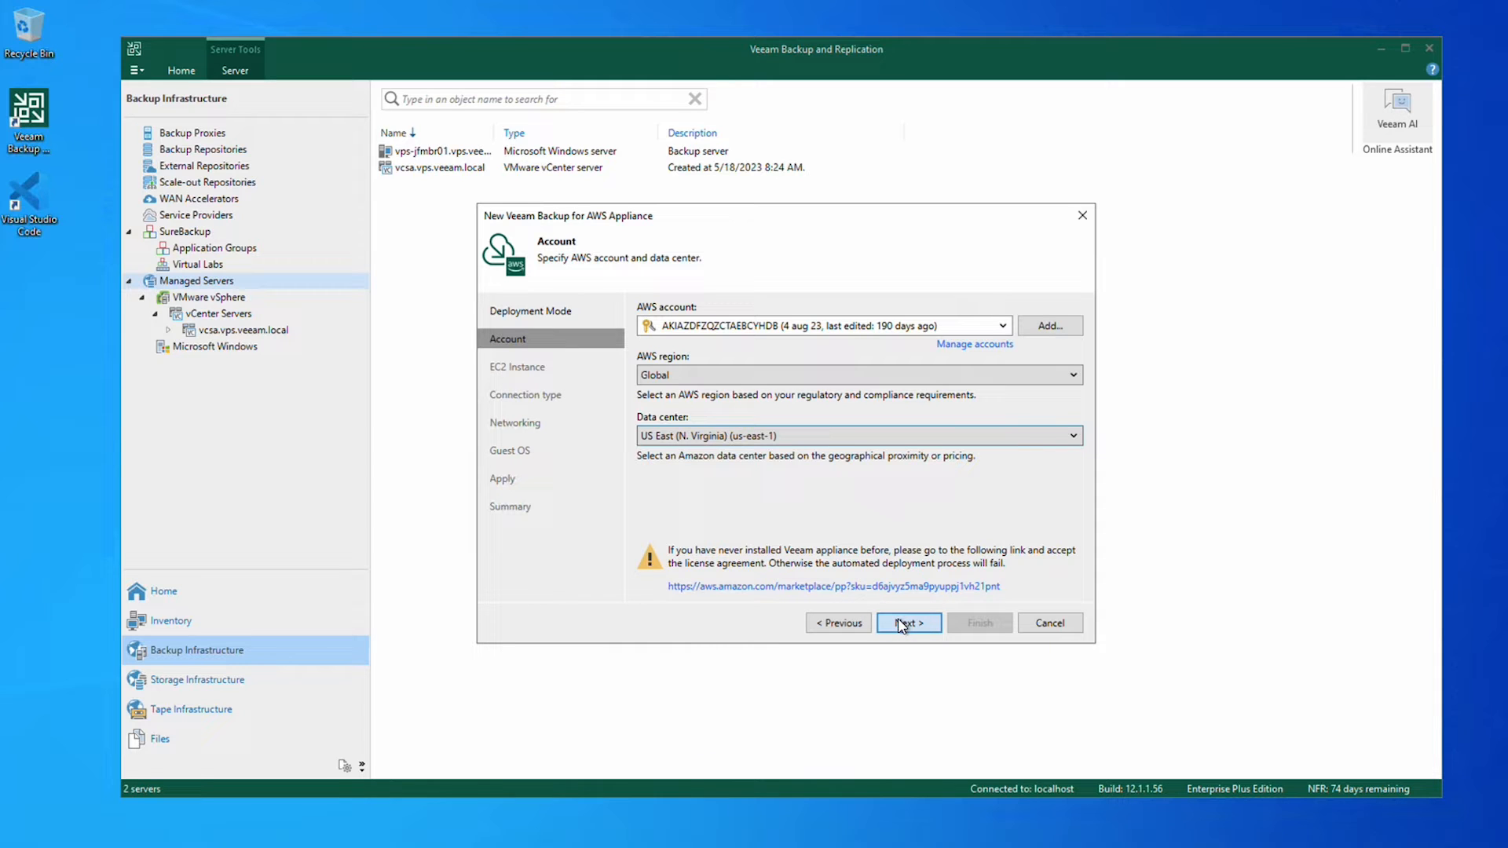
click(907, 622)
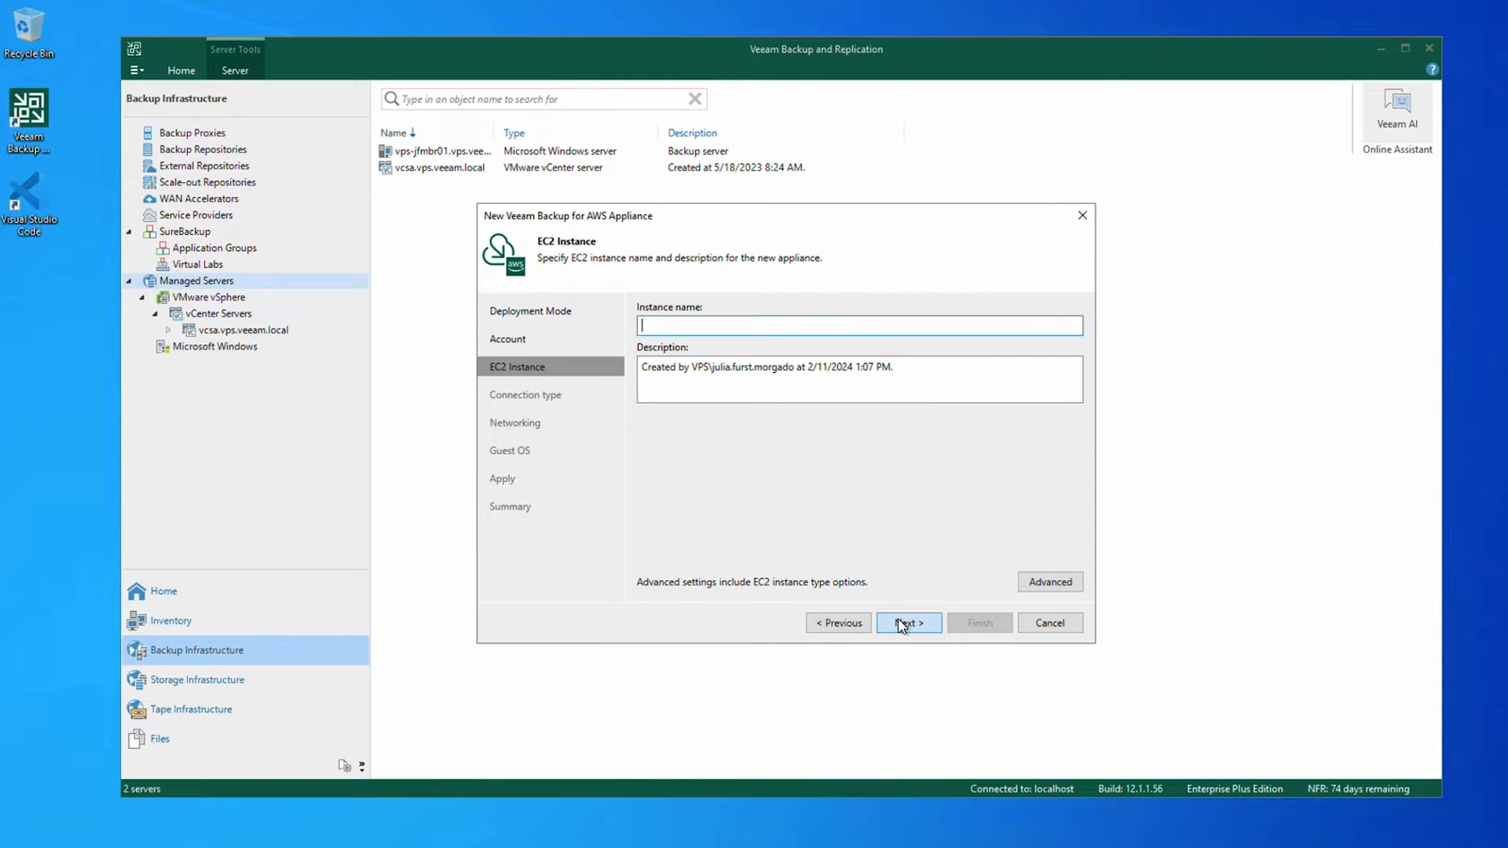
Name the EC2 instance vbr-aws-demo and review the advanced instance type options.
text(v)
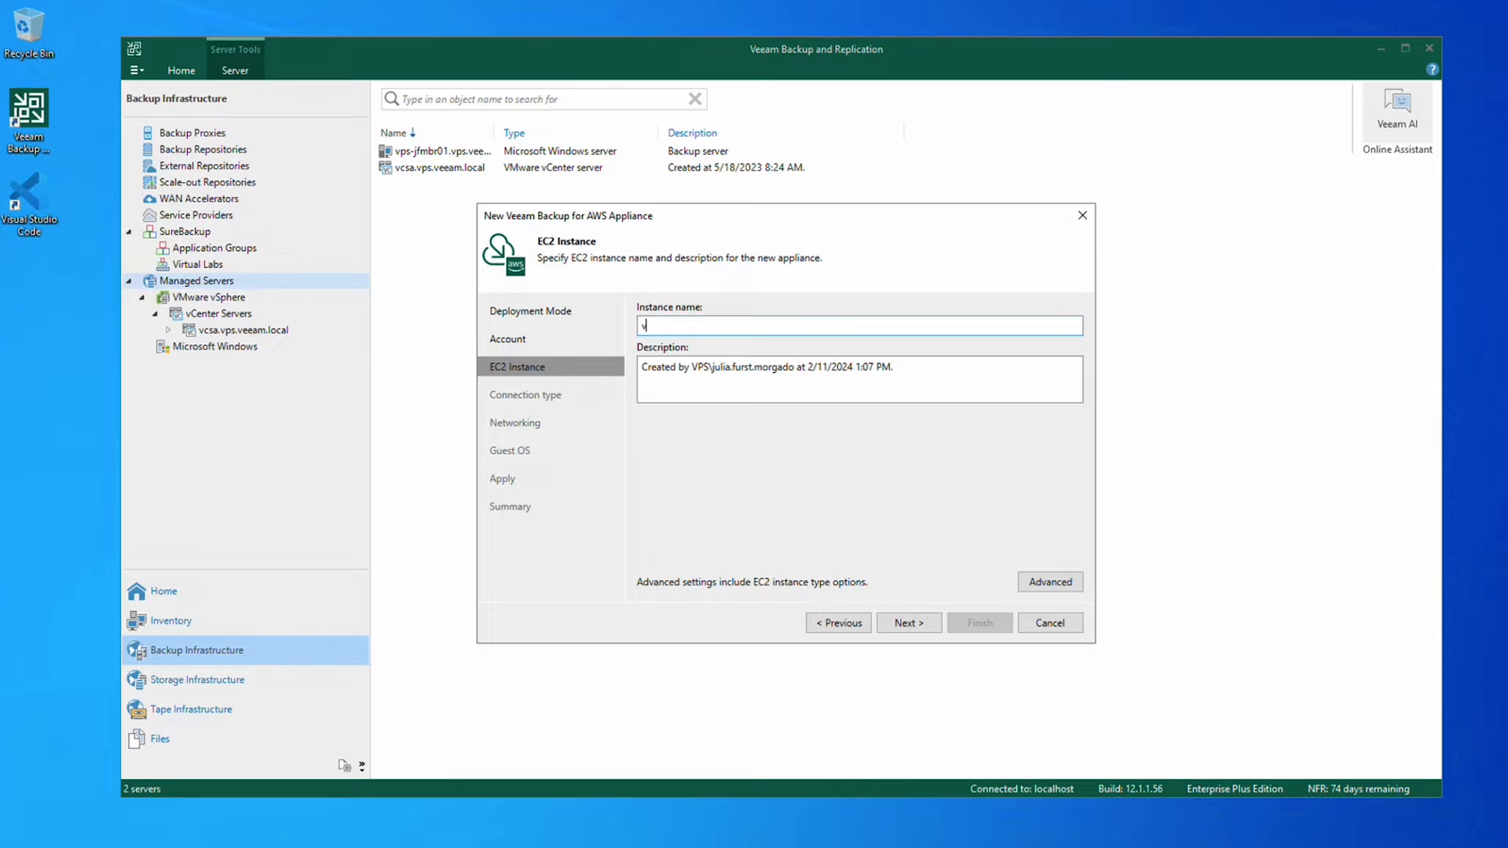
text(vb)
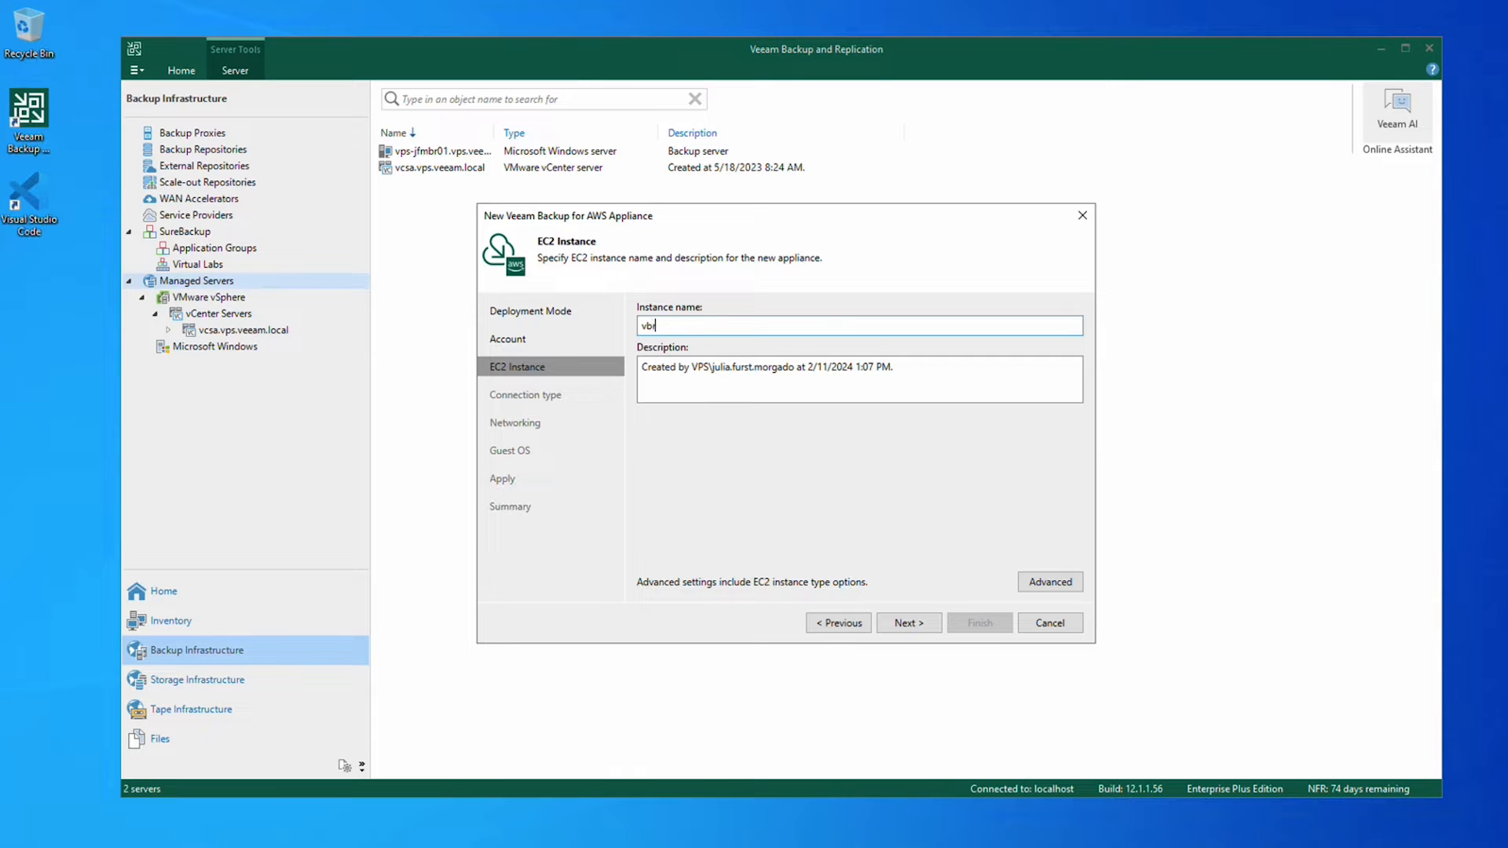
text(r-aws)
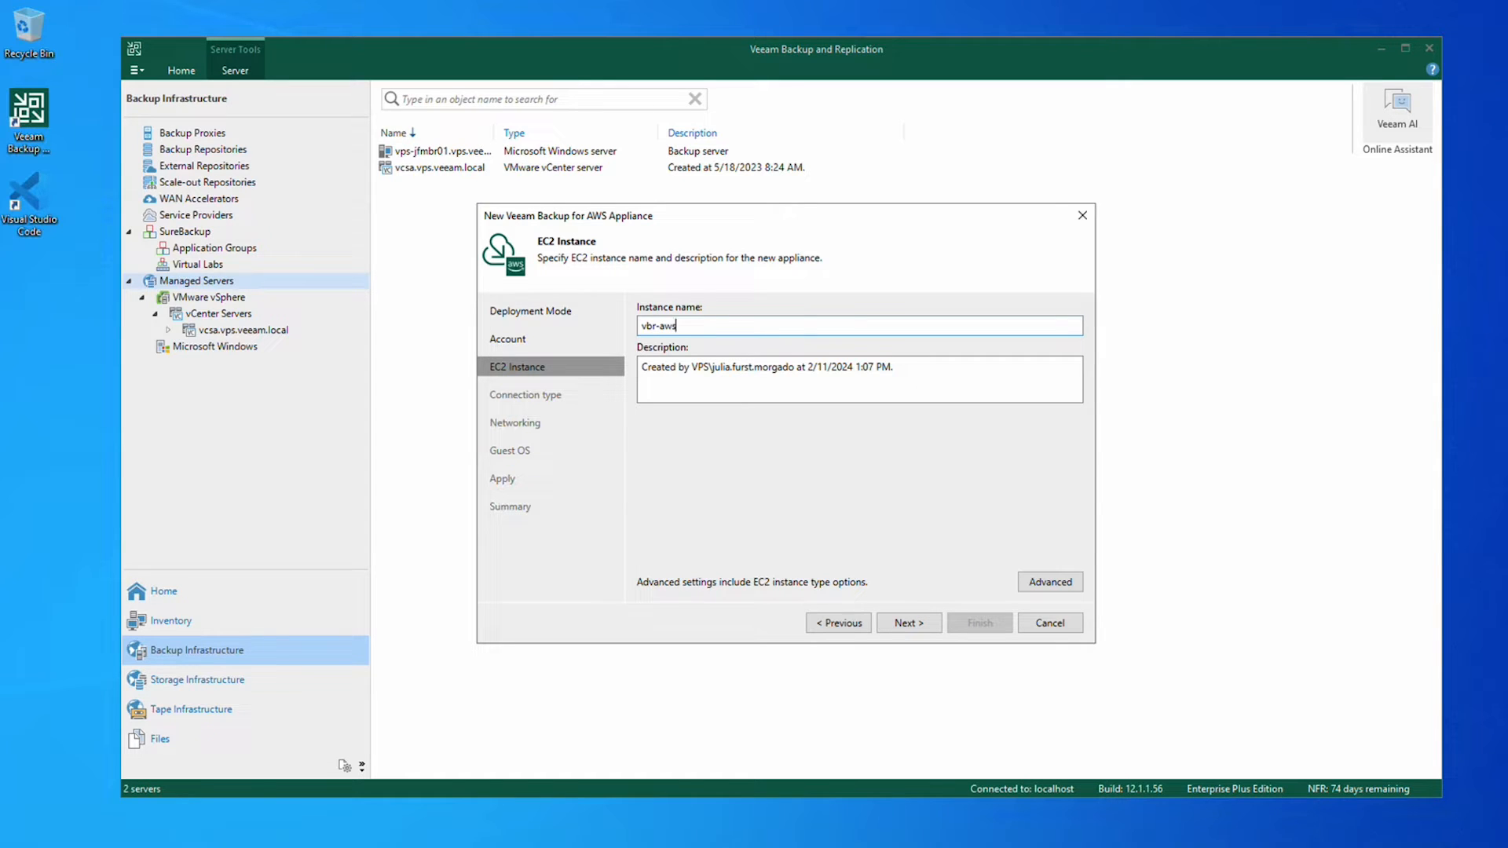
text(-demo)
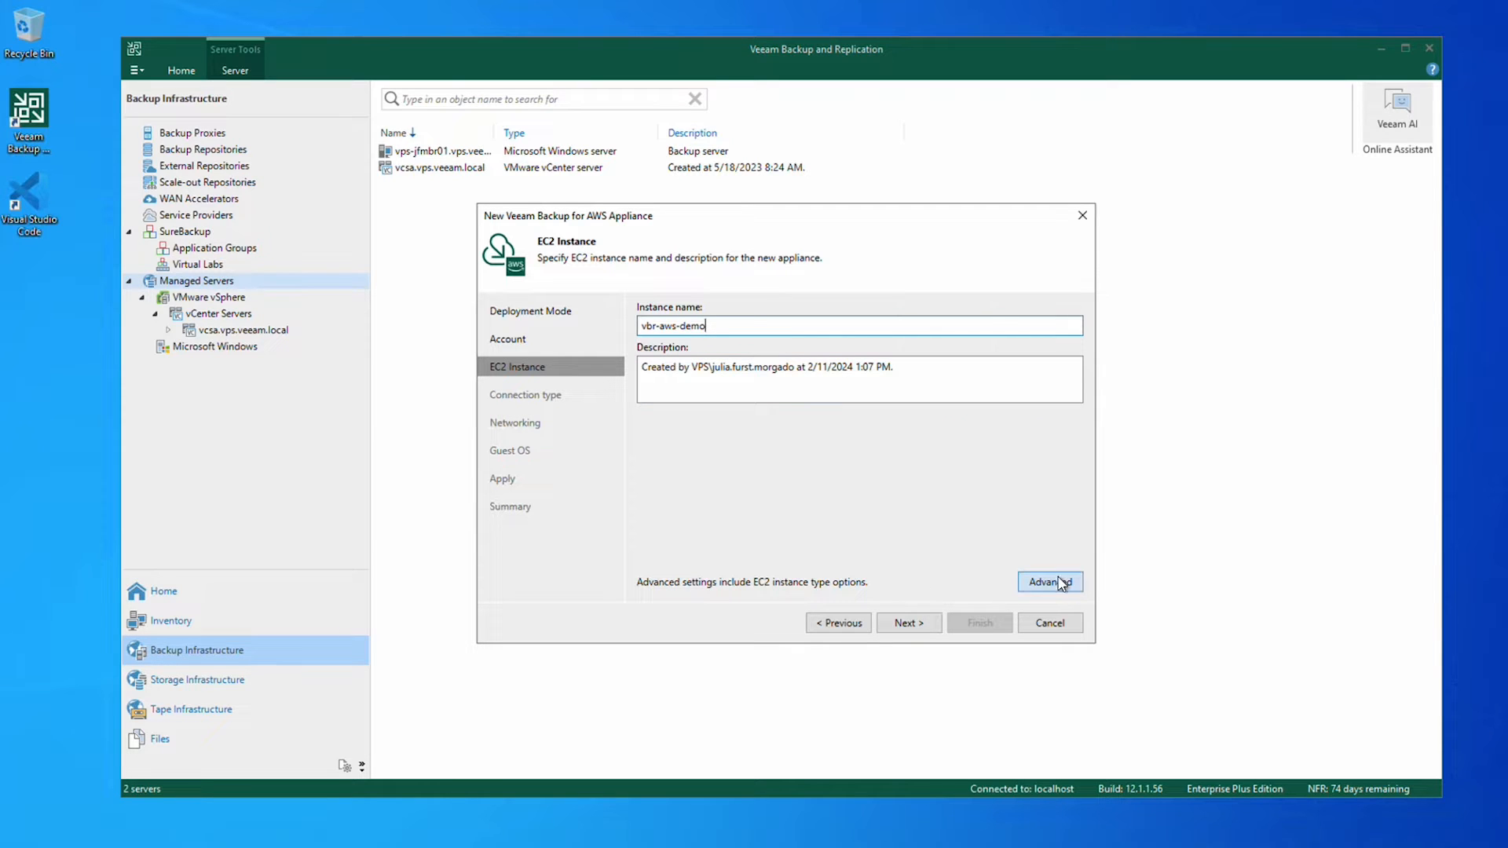
click(1049, 582)
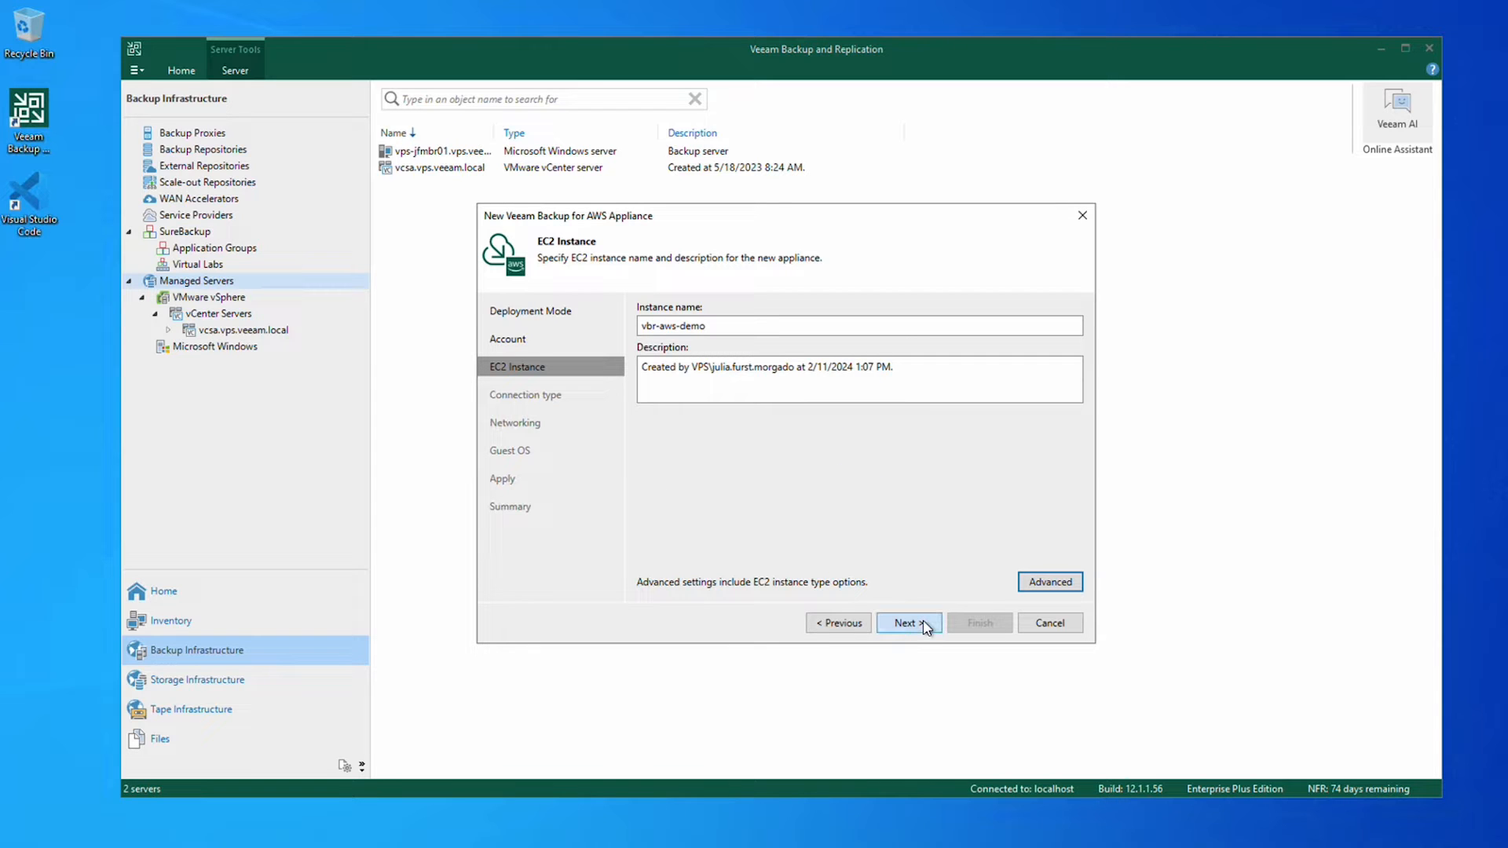
Keep the dynamic public IP connection type and continue to networking.
click(905, 622)
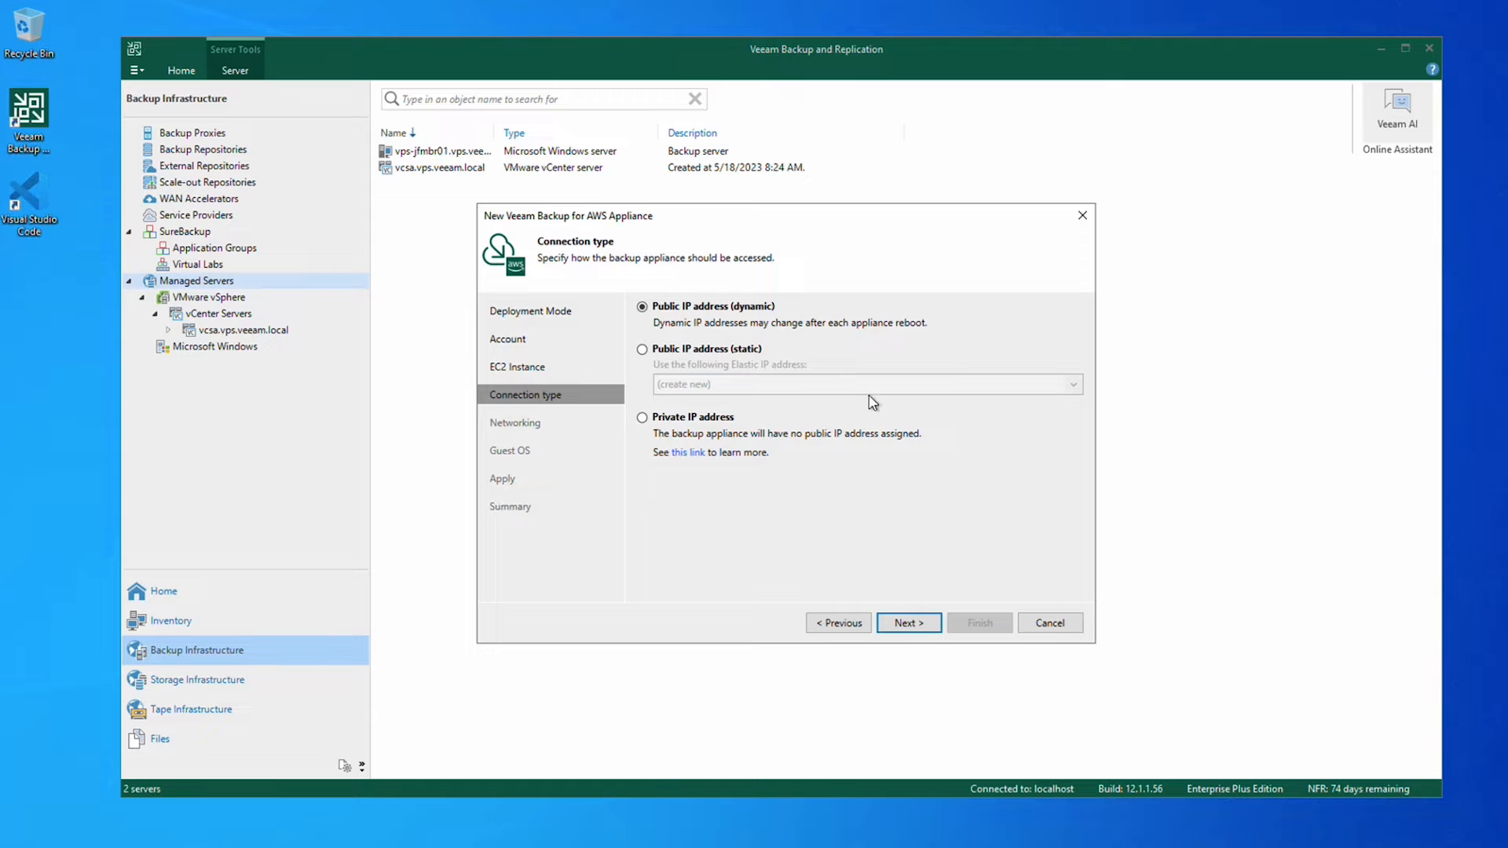
mouse_move(739, 432)
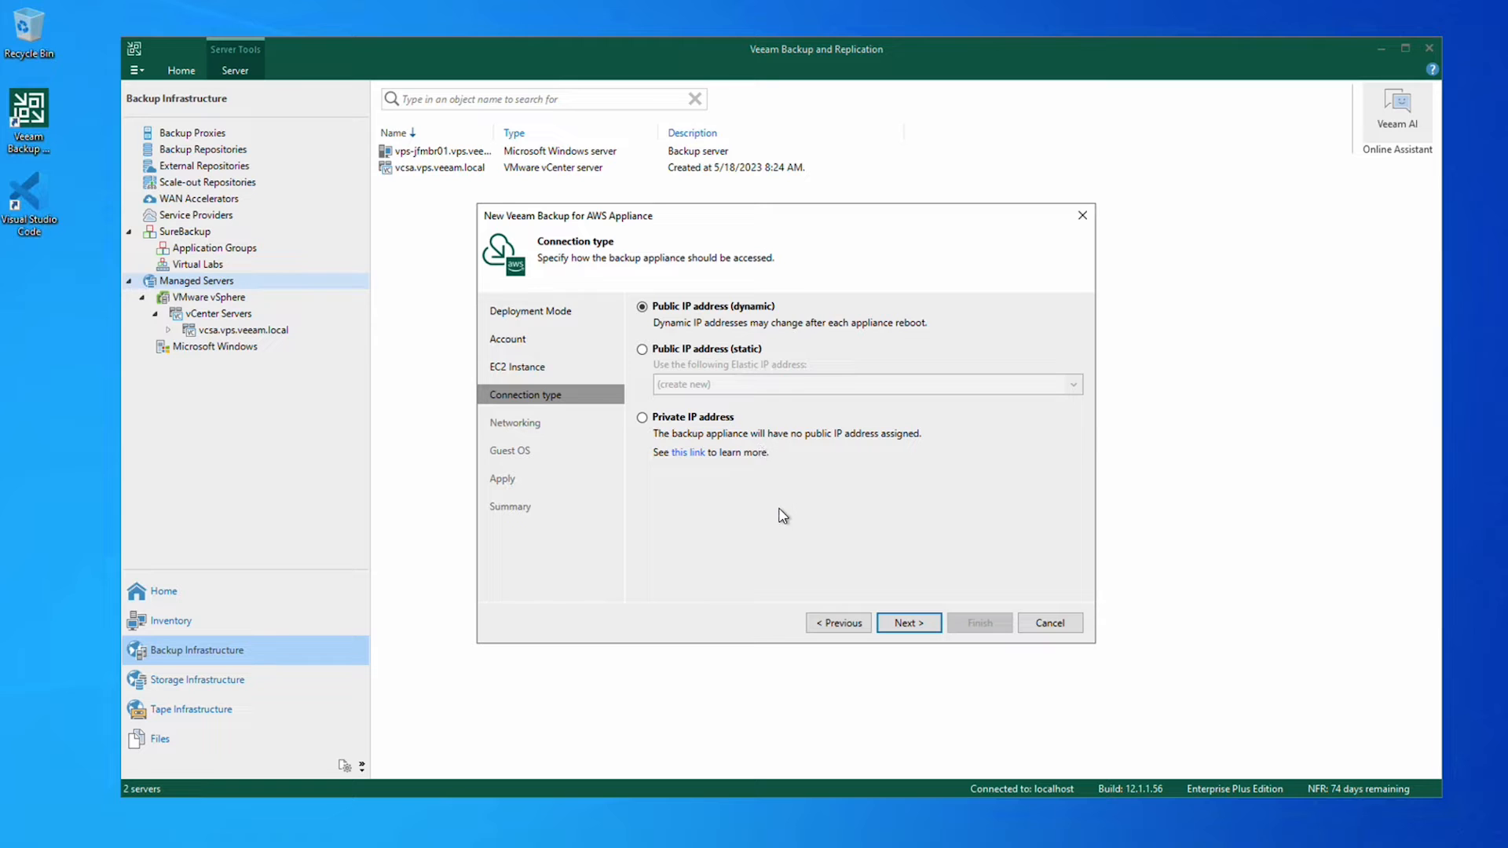
mouse_move(786, 522)
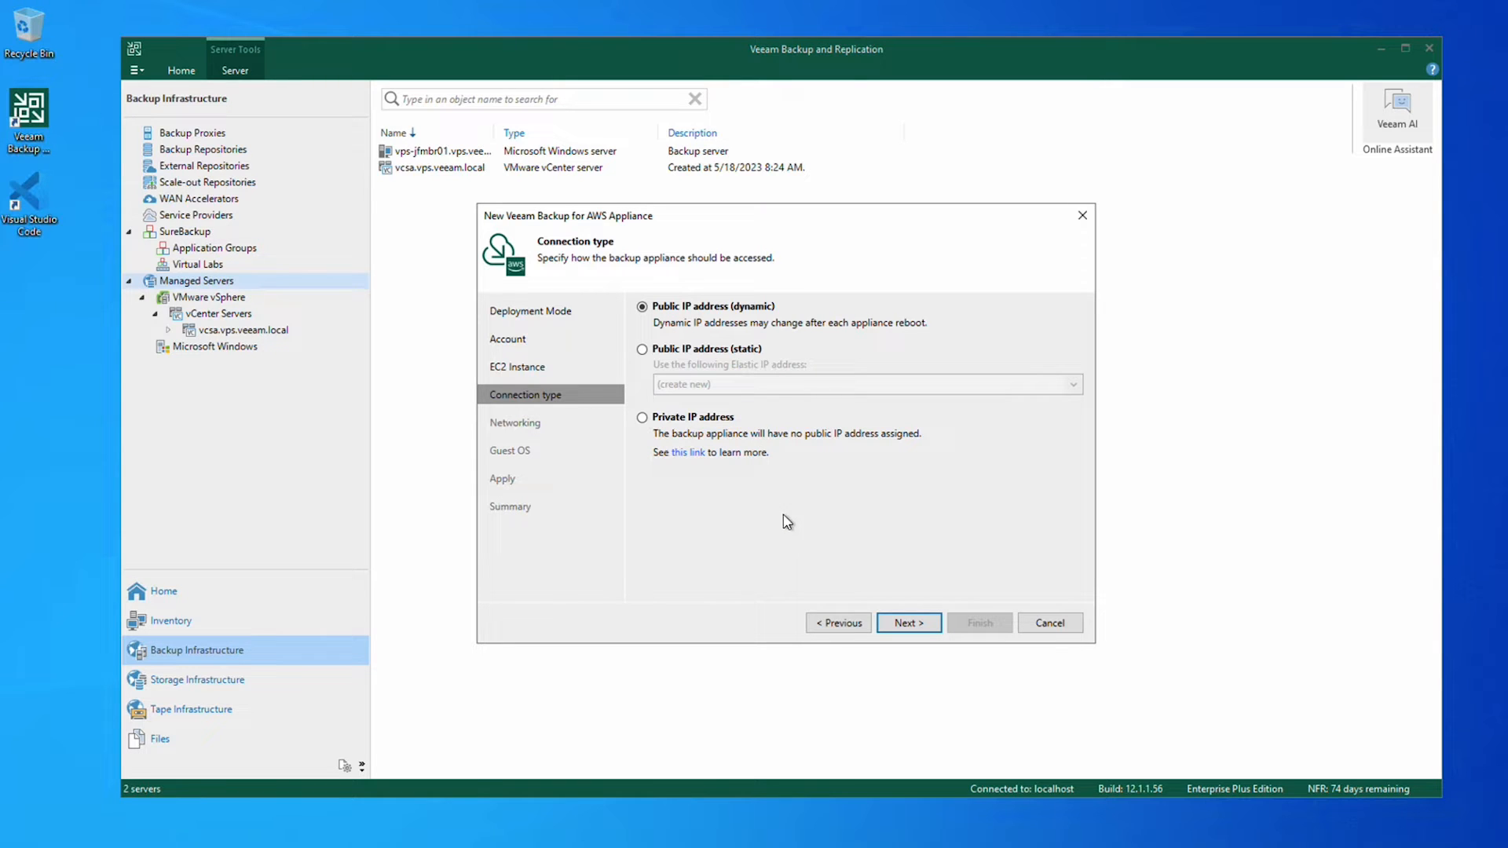
click(906, 622)
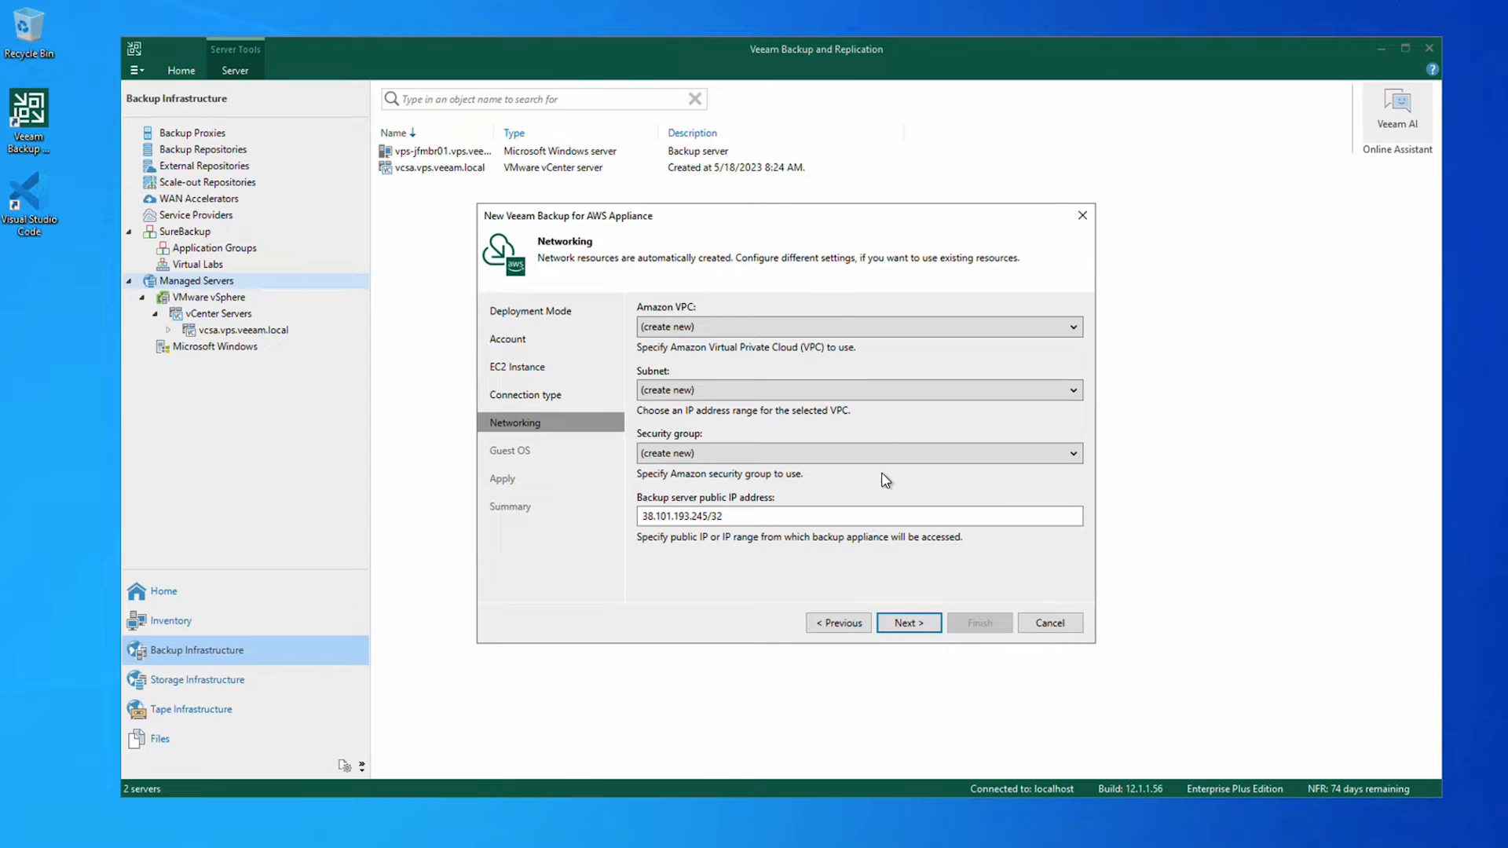
mouse_move(854, 418)
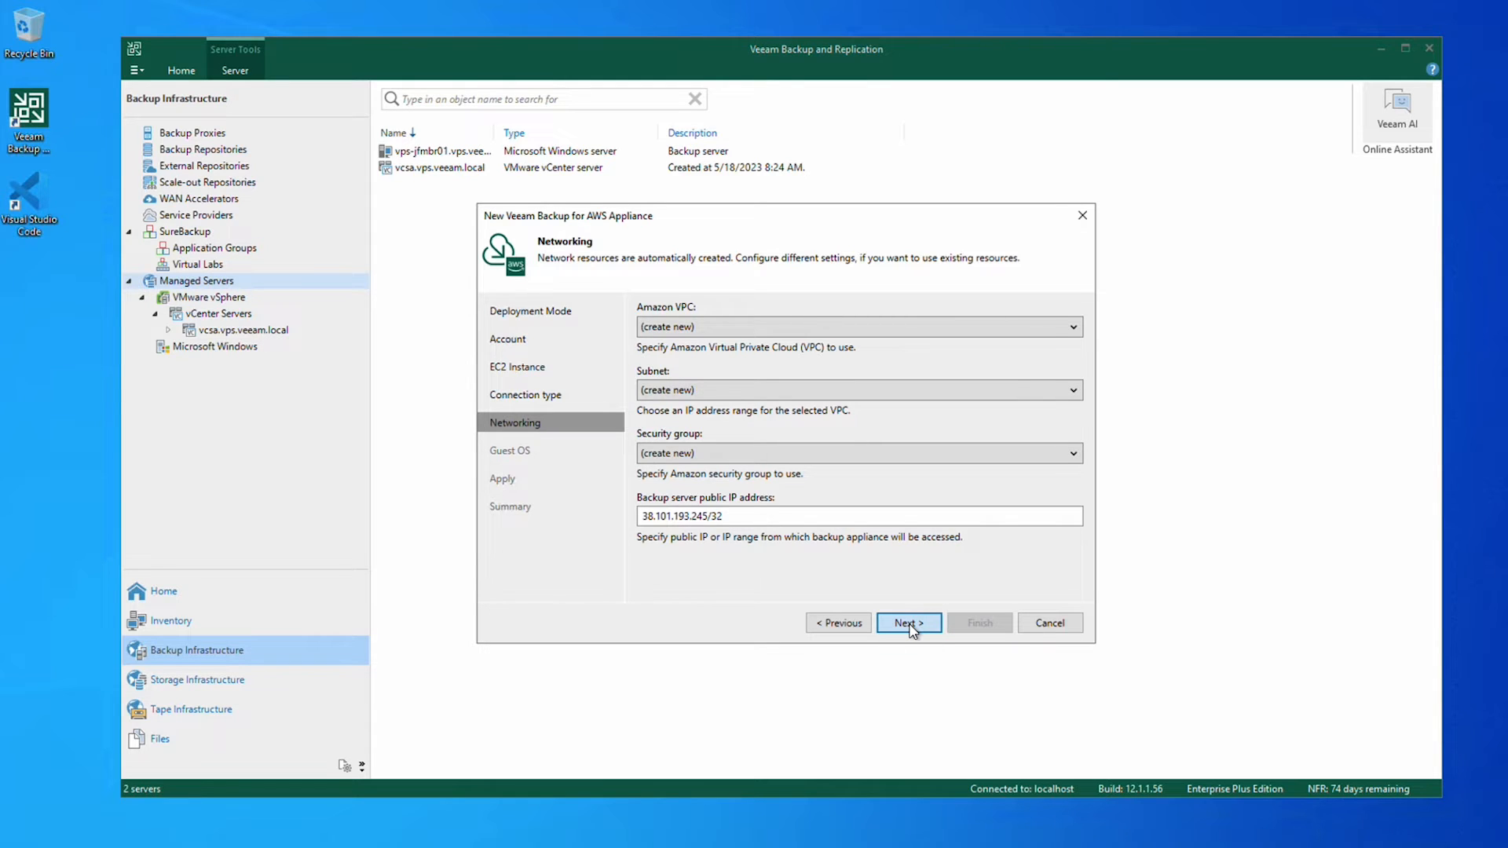
Keep new VPC, subnet and security group defaults and continue to Guest OS.
click(907, 622)
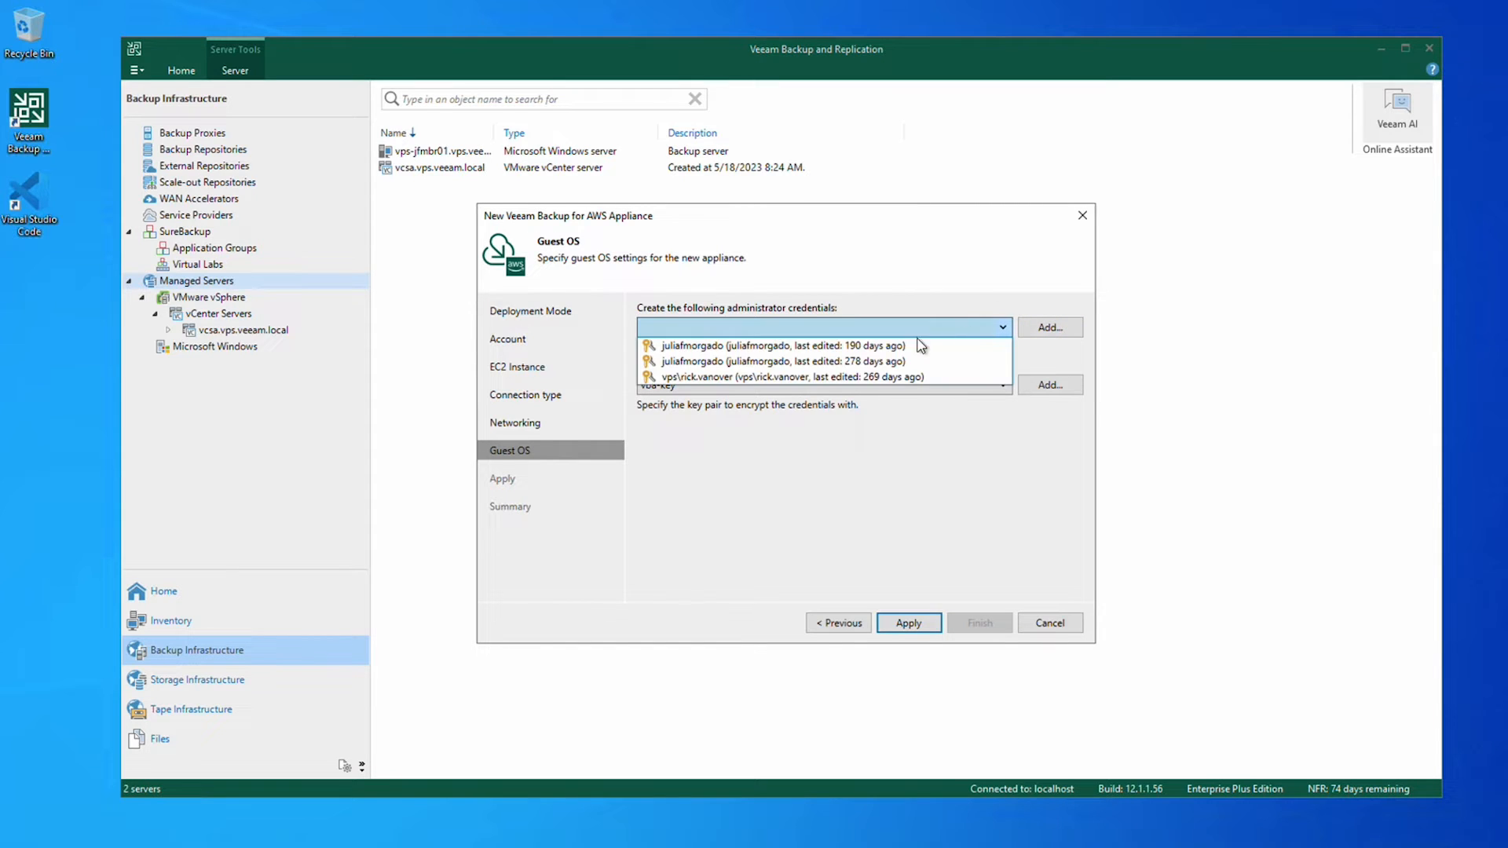
Use the saved administrator credentials with key pair vba-key and apply the deployment.
click(781, 346)
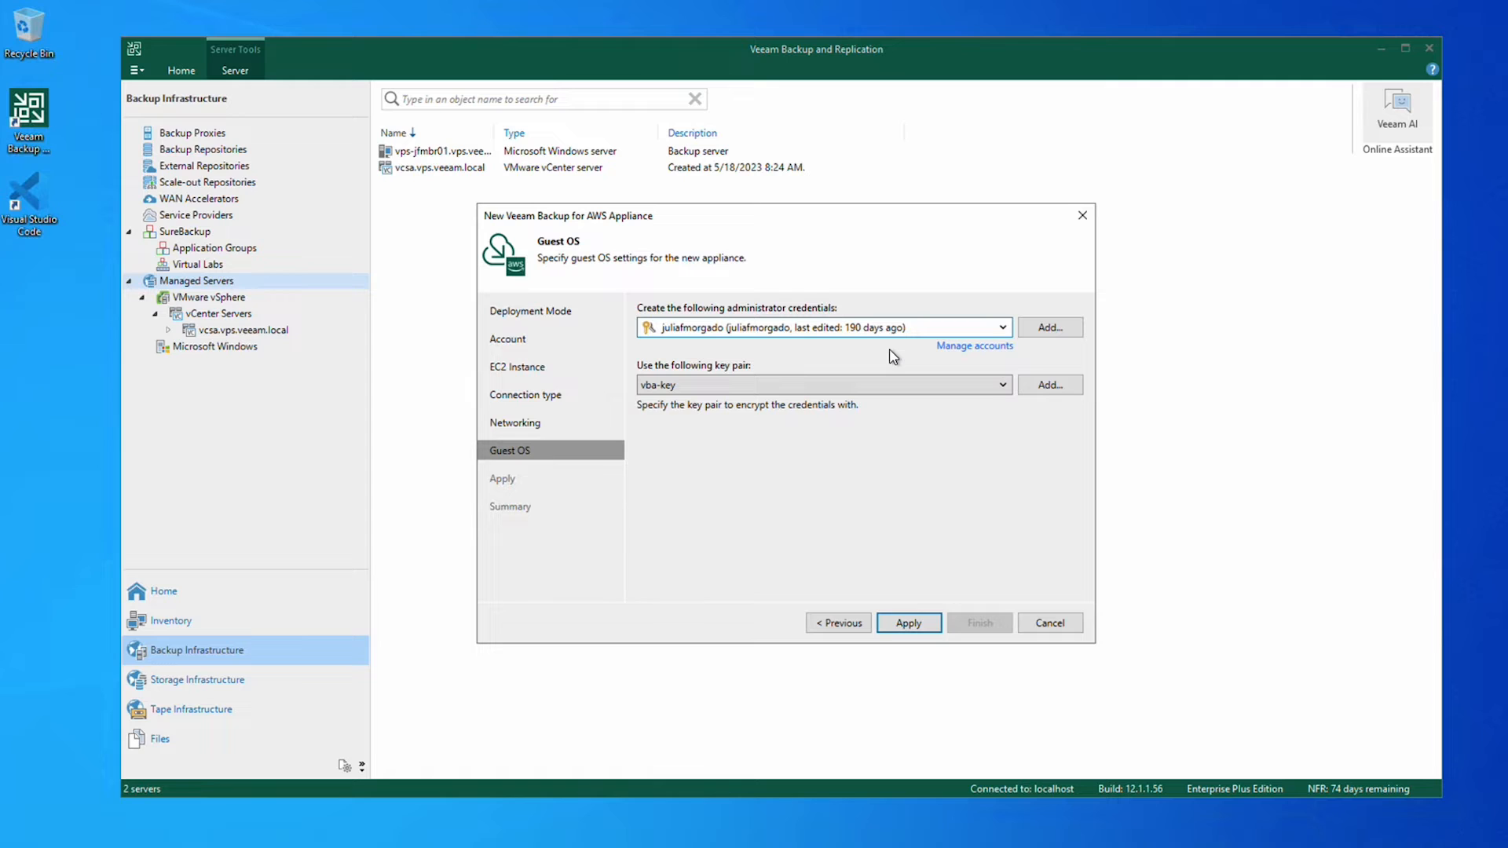
click(822, 385)
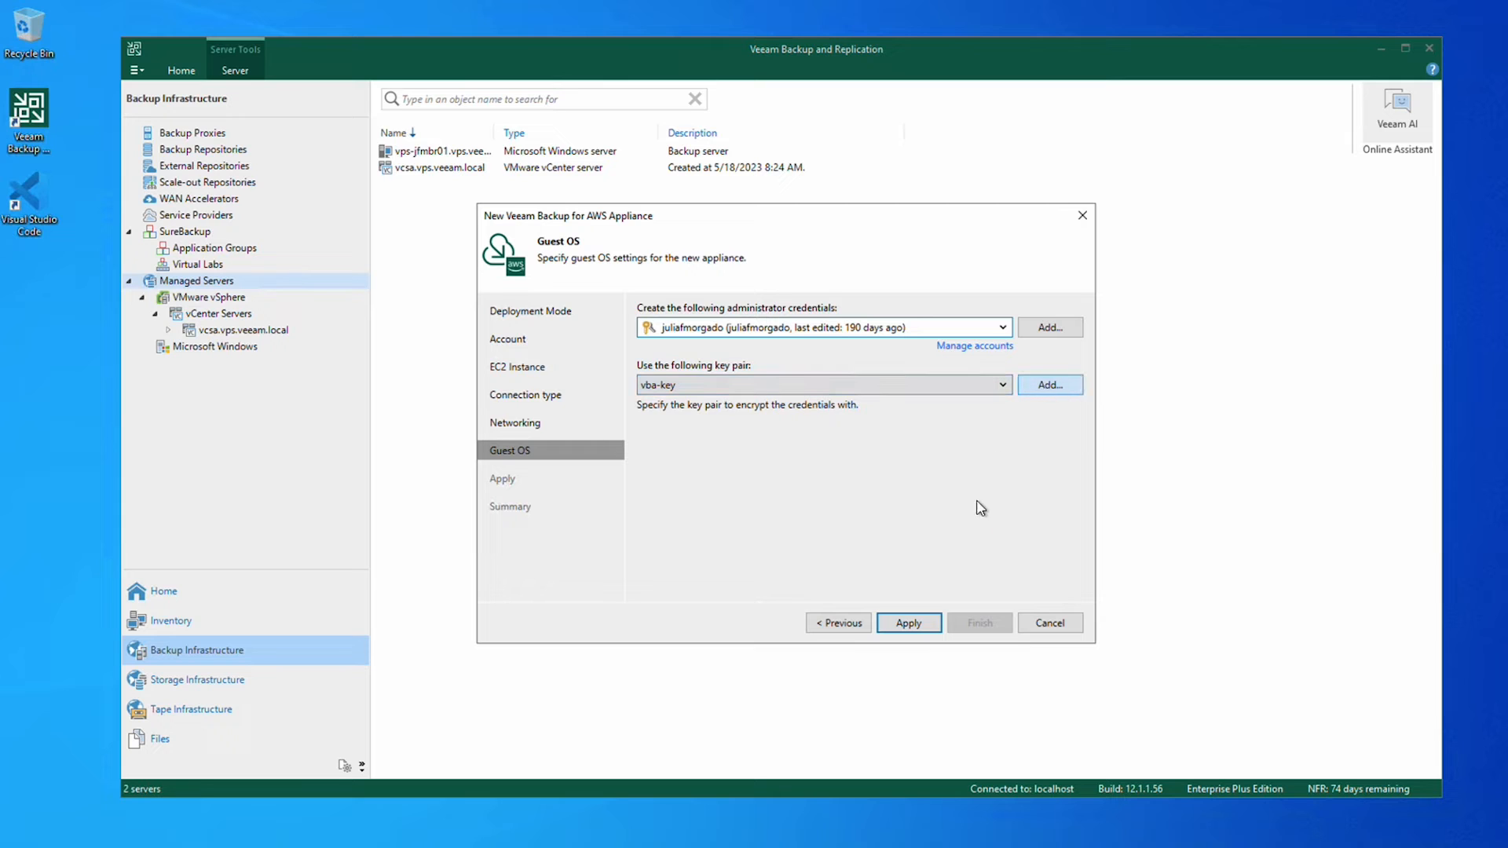
click(908, 622)
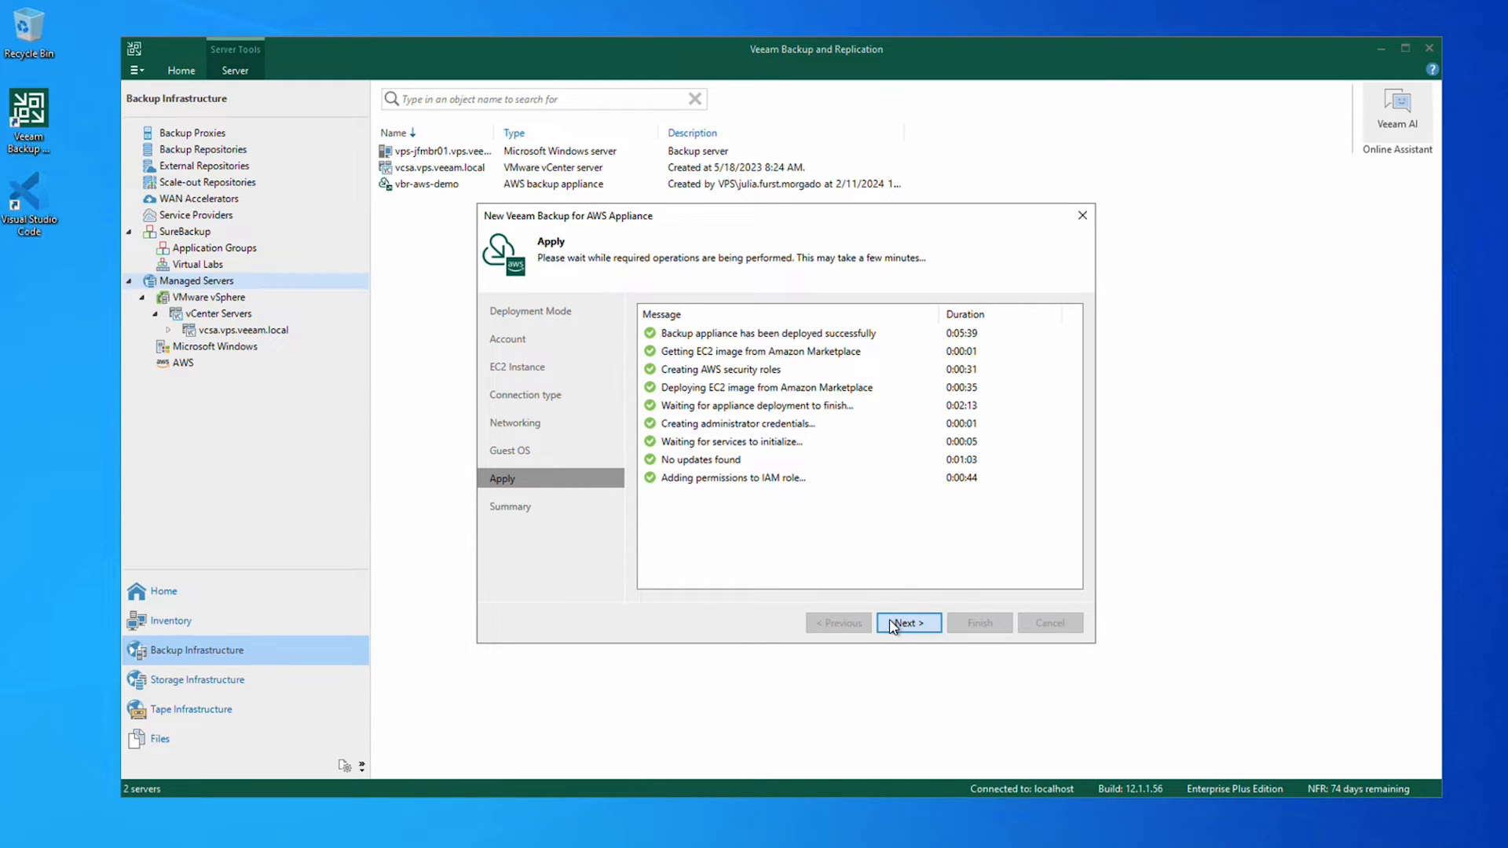
Finish deployment with the S3 repository creation wizard set to open afterwards.
click(907, 622)
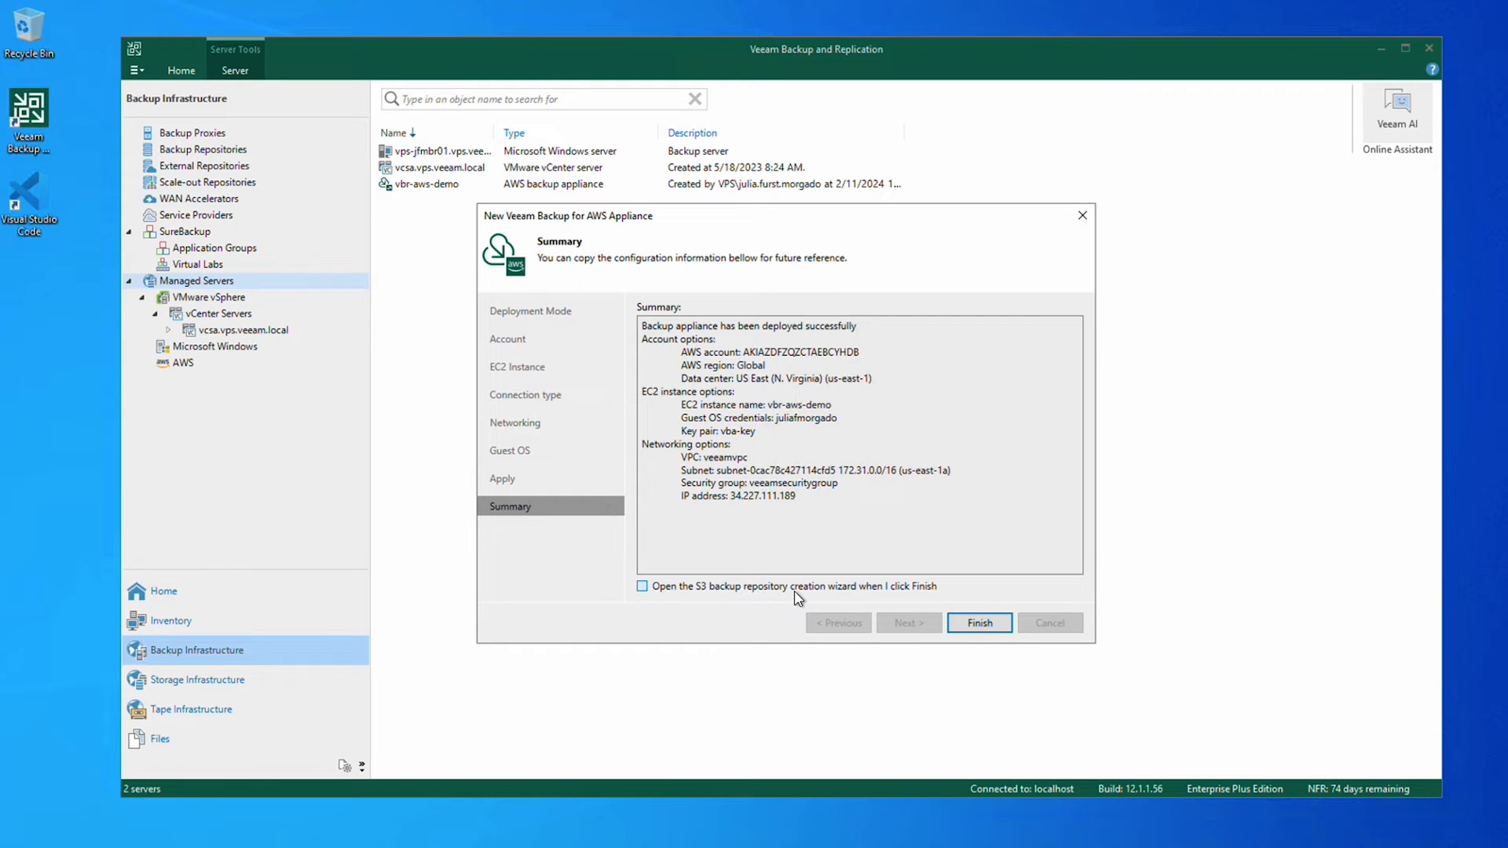
click(641, 586)
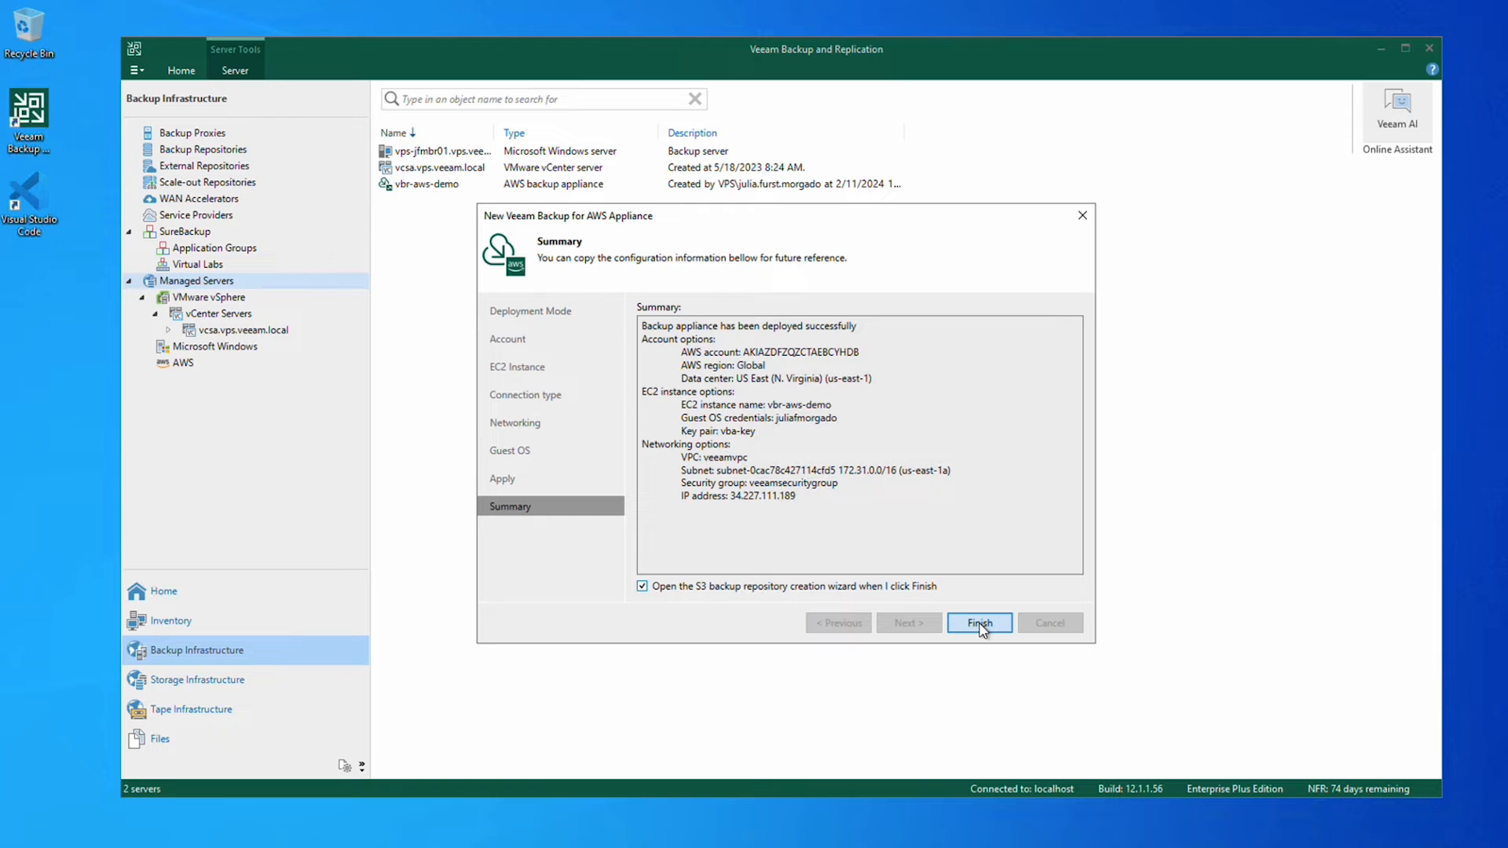
click(979, 622)
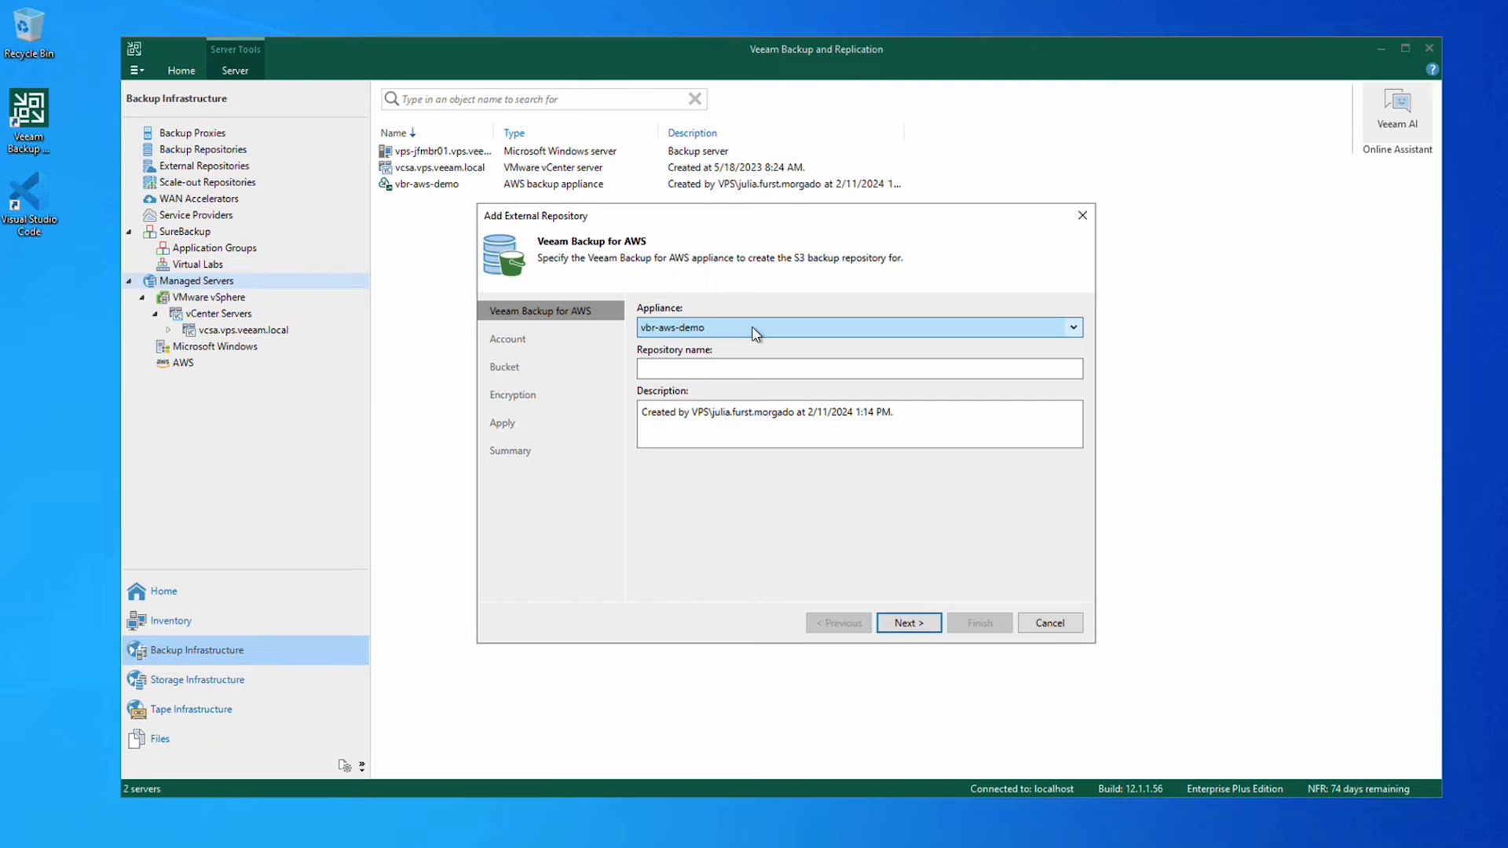
click(857, 368)
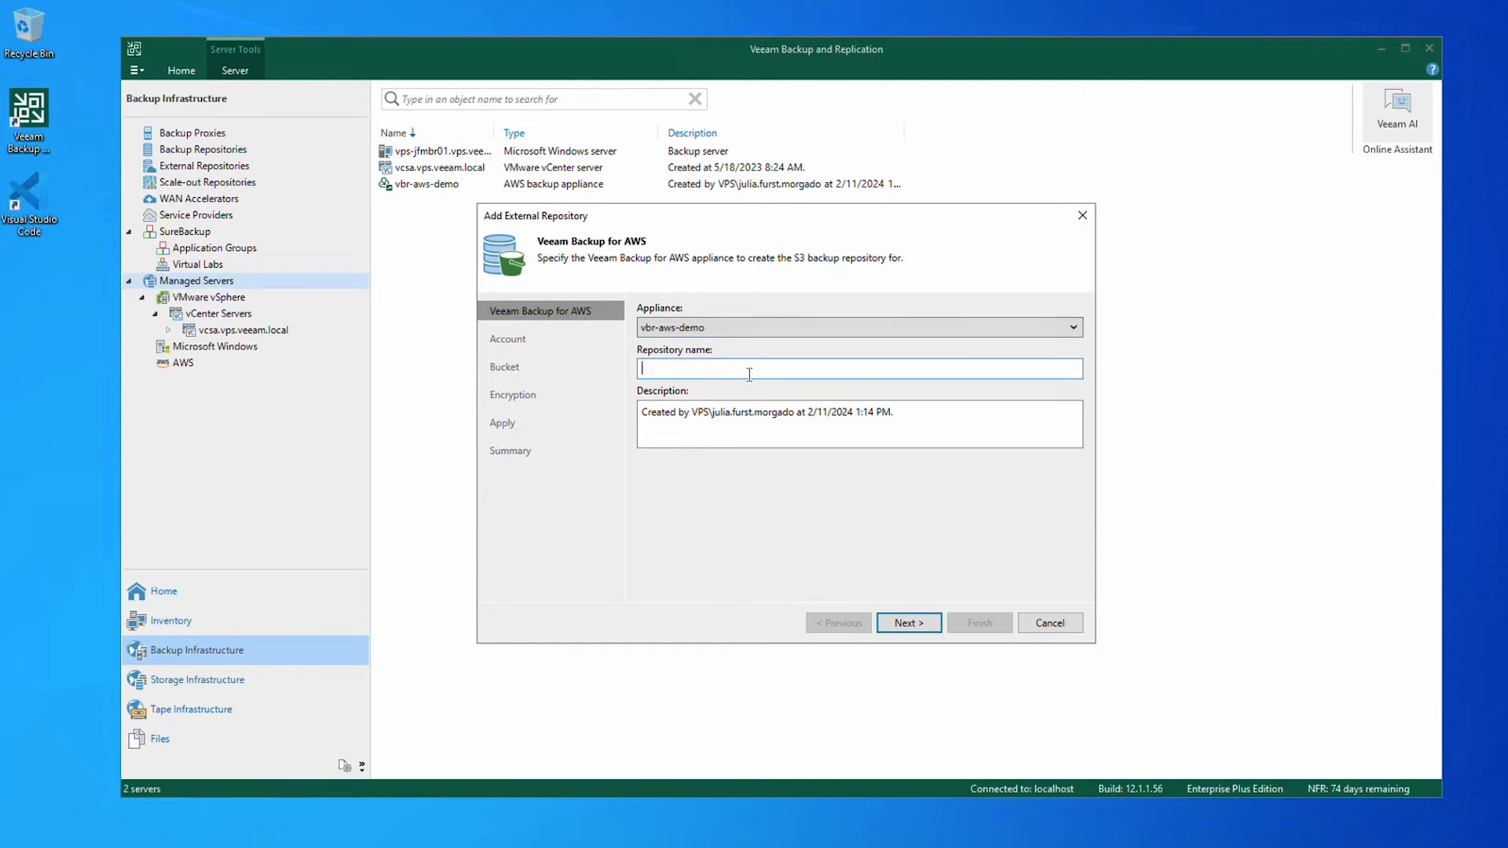
Name the S3 repository vbr-repo and continue to its AWS account step.
text(vbr-)
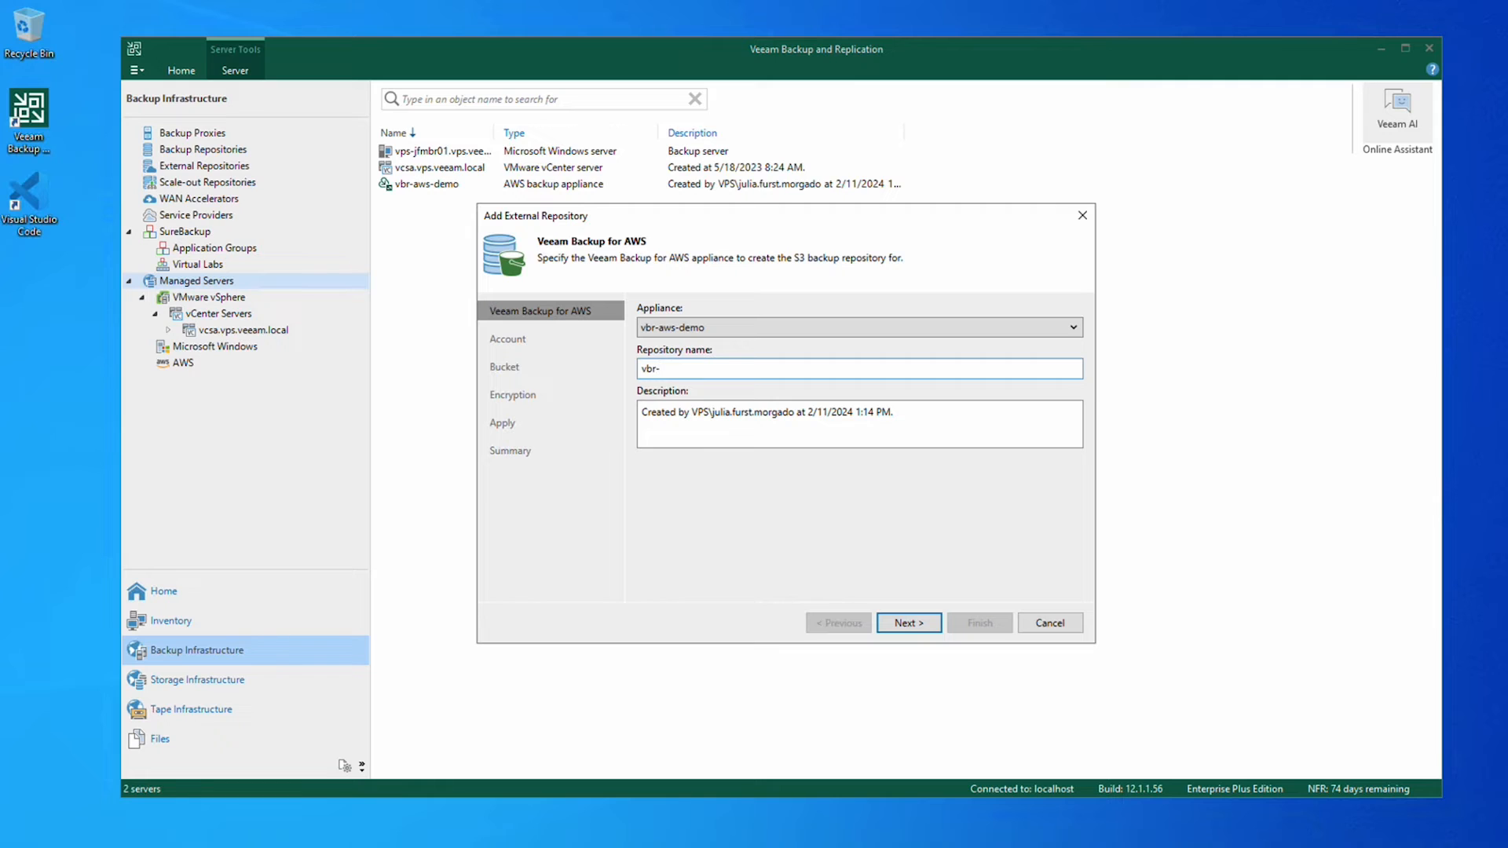
text(repo)
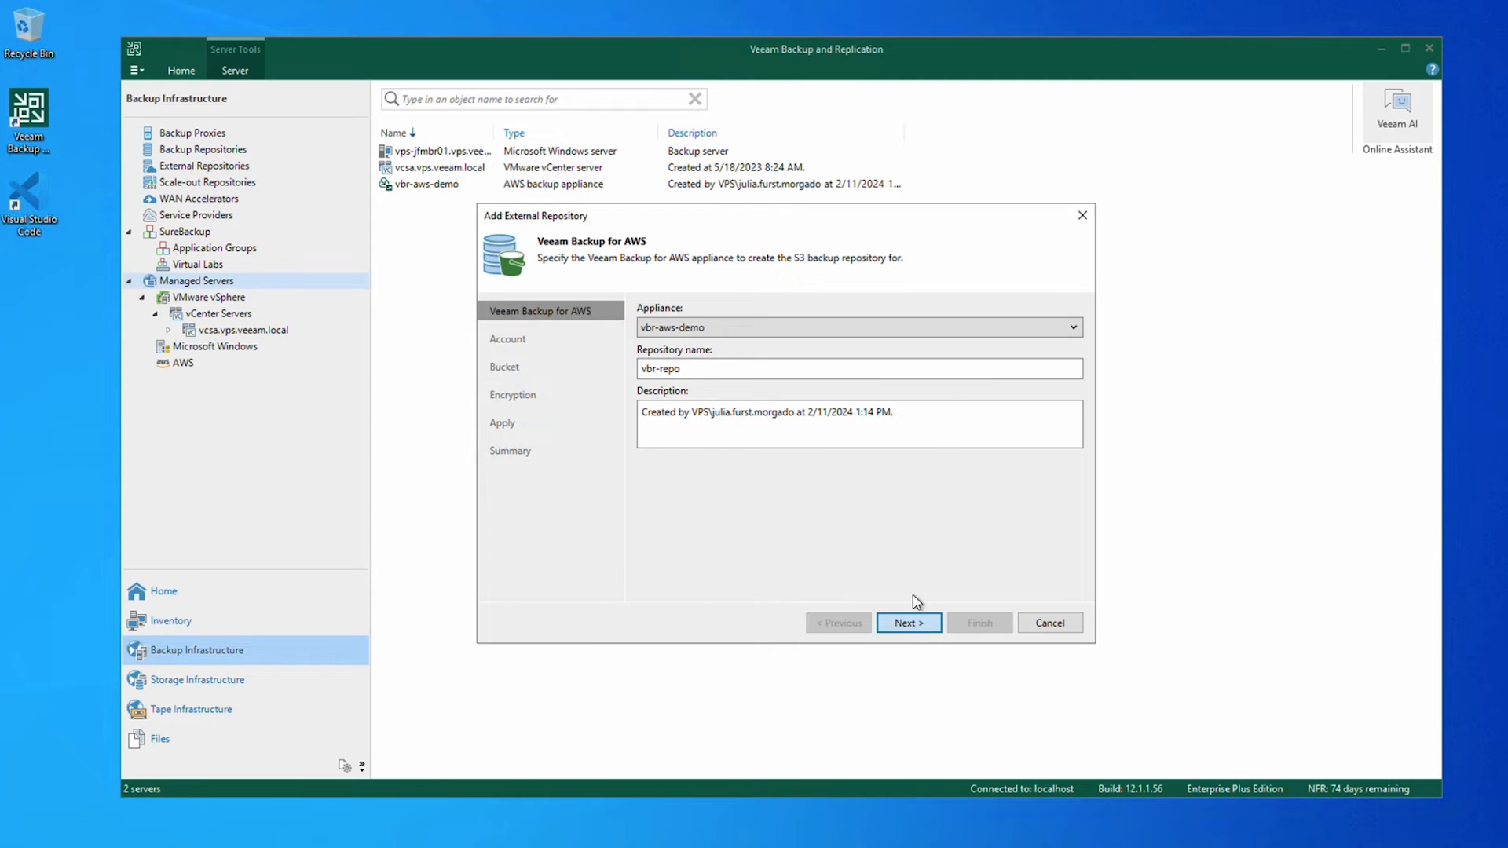
click(907, 622)
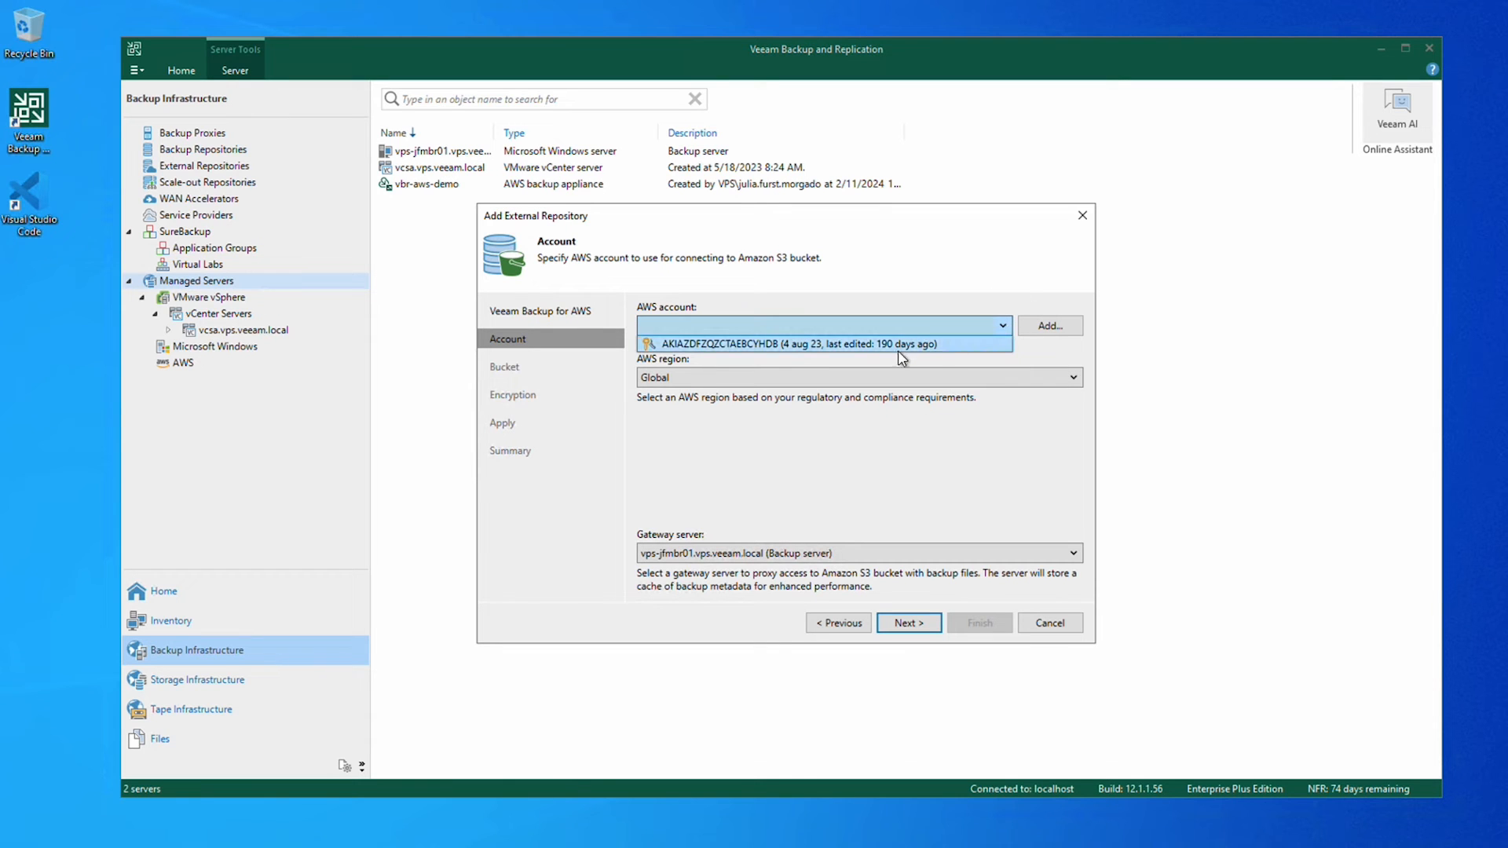
Use the saved AWS account with Global region and continue to bucket selection.
click(822, 344)
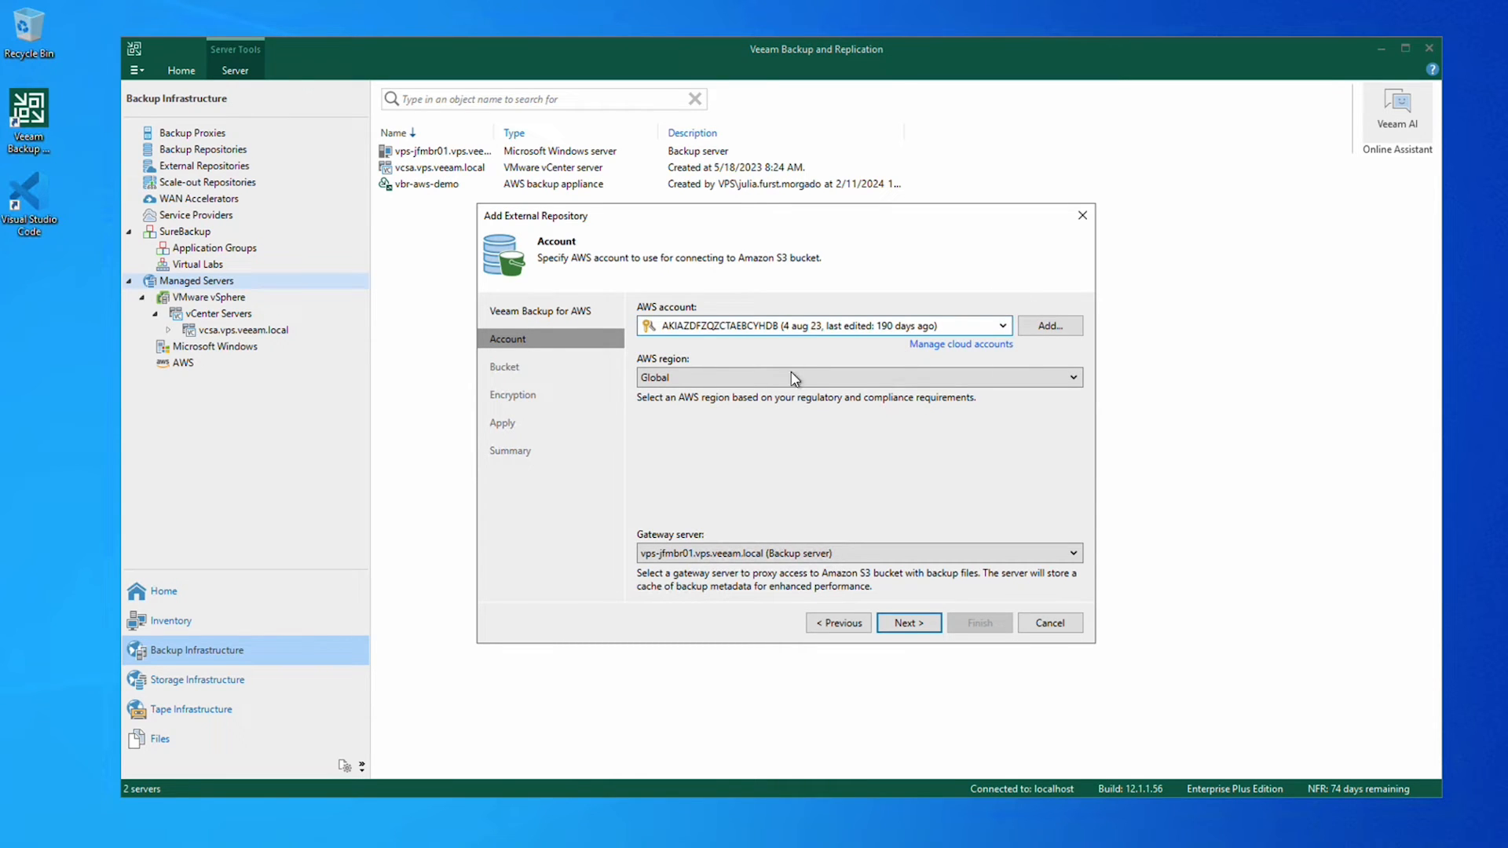
click(1070, 377)
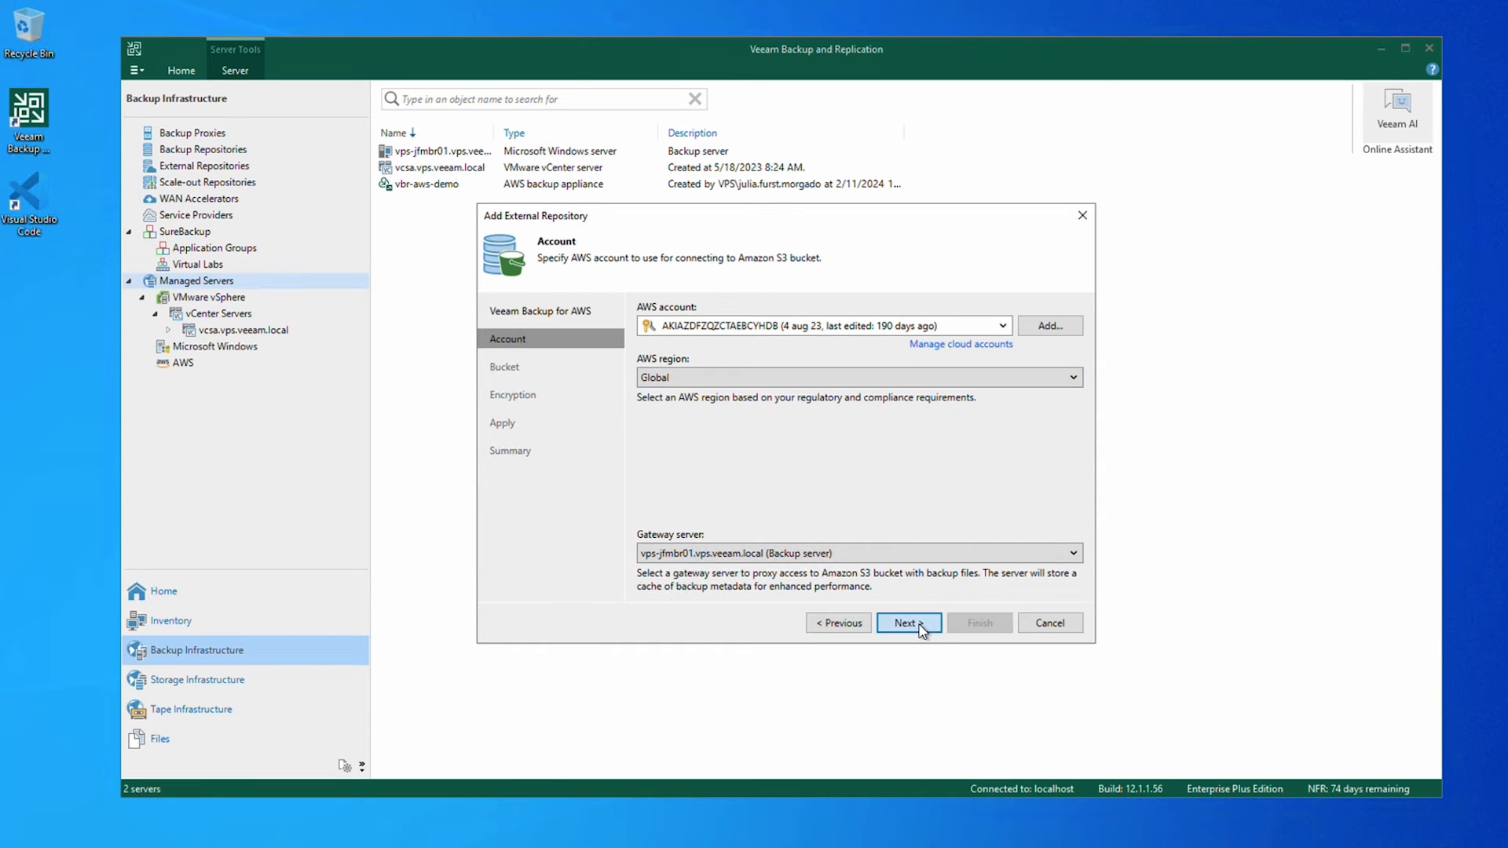
click(907, 623)
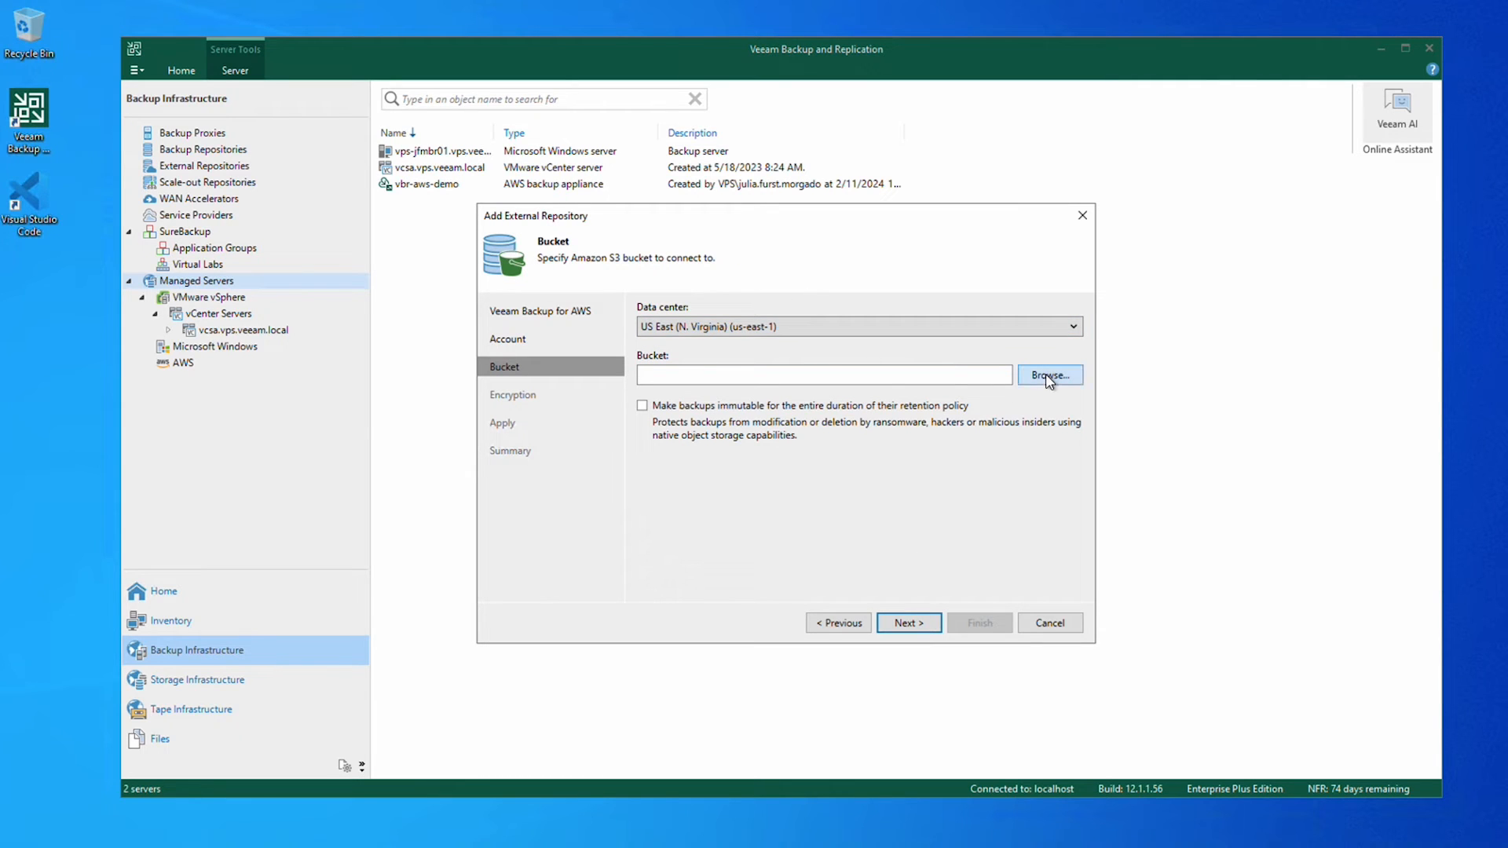
Choose bucket vba-bucket-demo in US East (N. Virginia) and continue once it validates.
click(1048, 374)
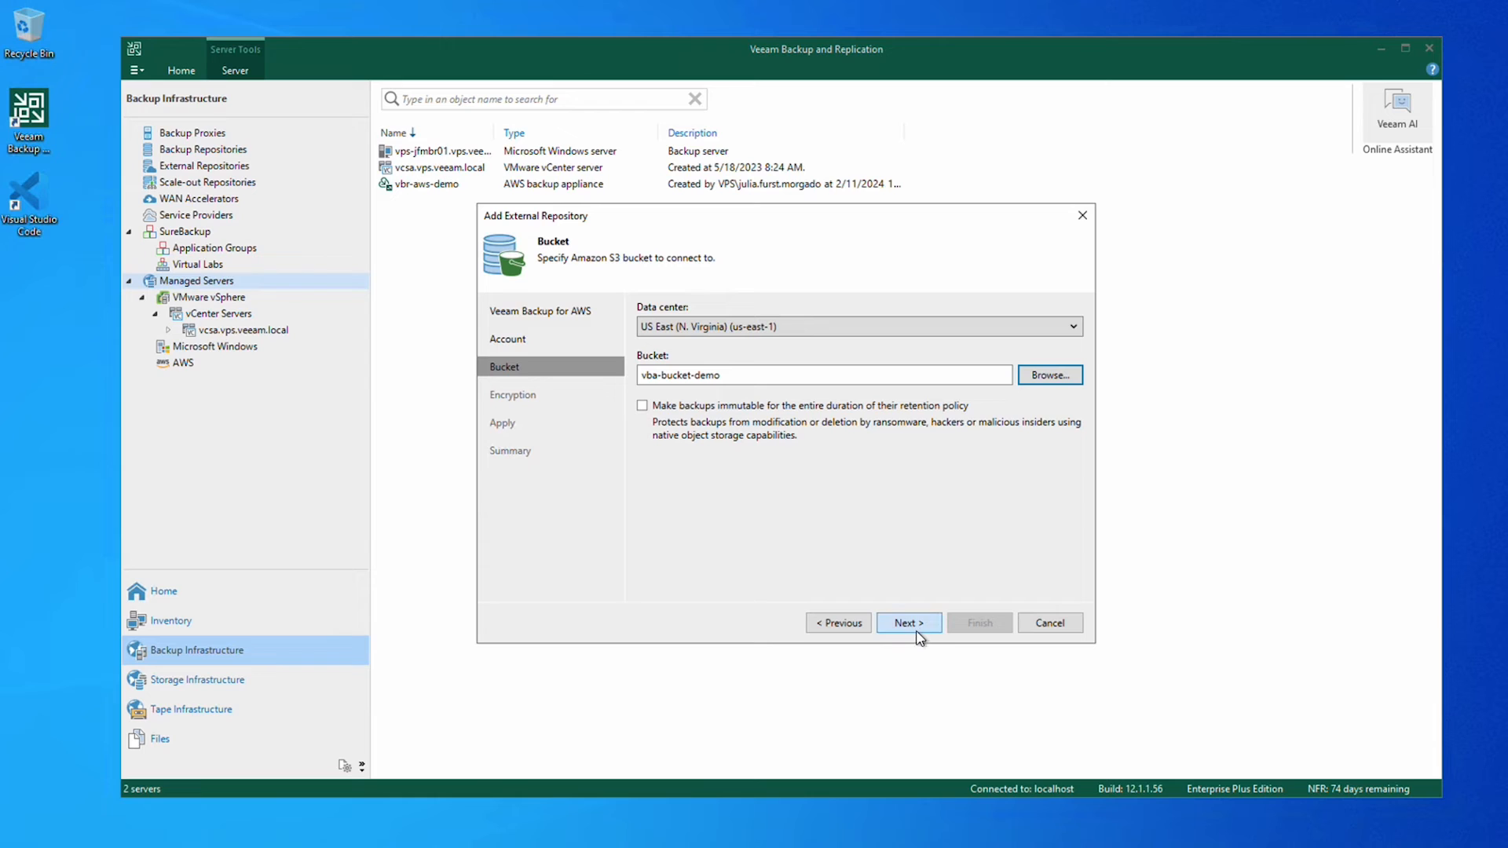
click(905, 623)
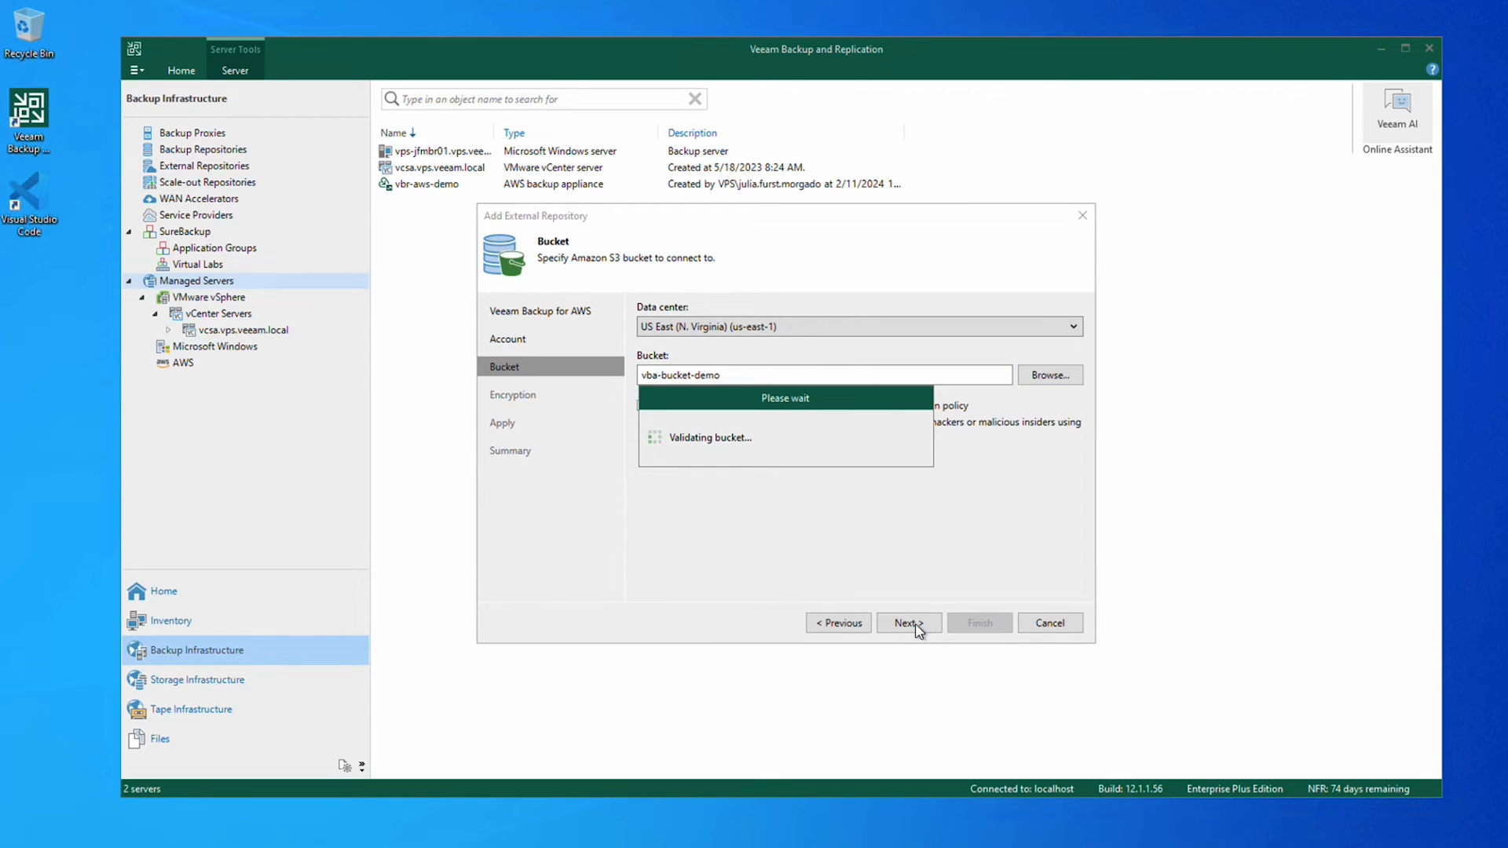
click(906, 624)
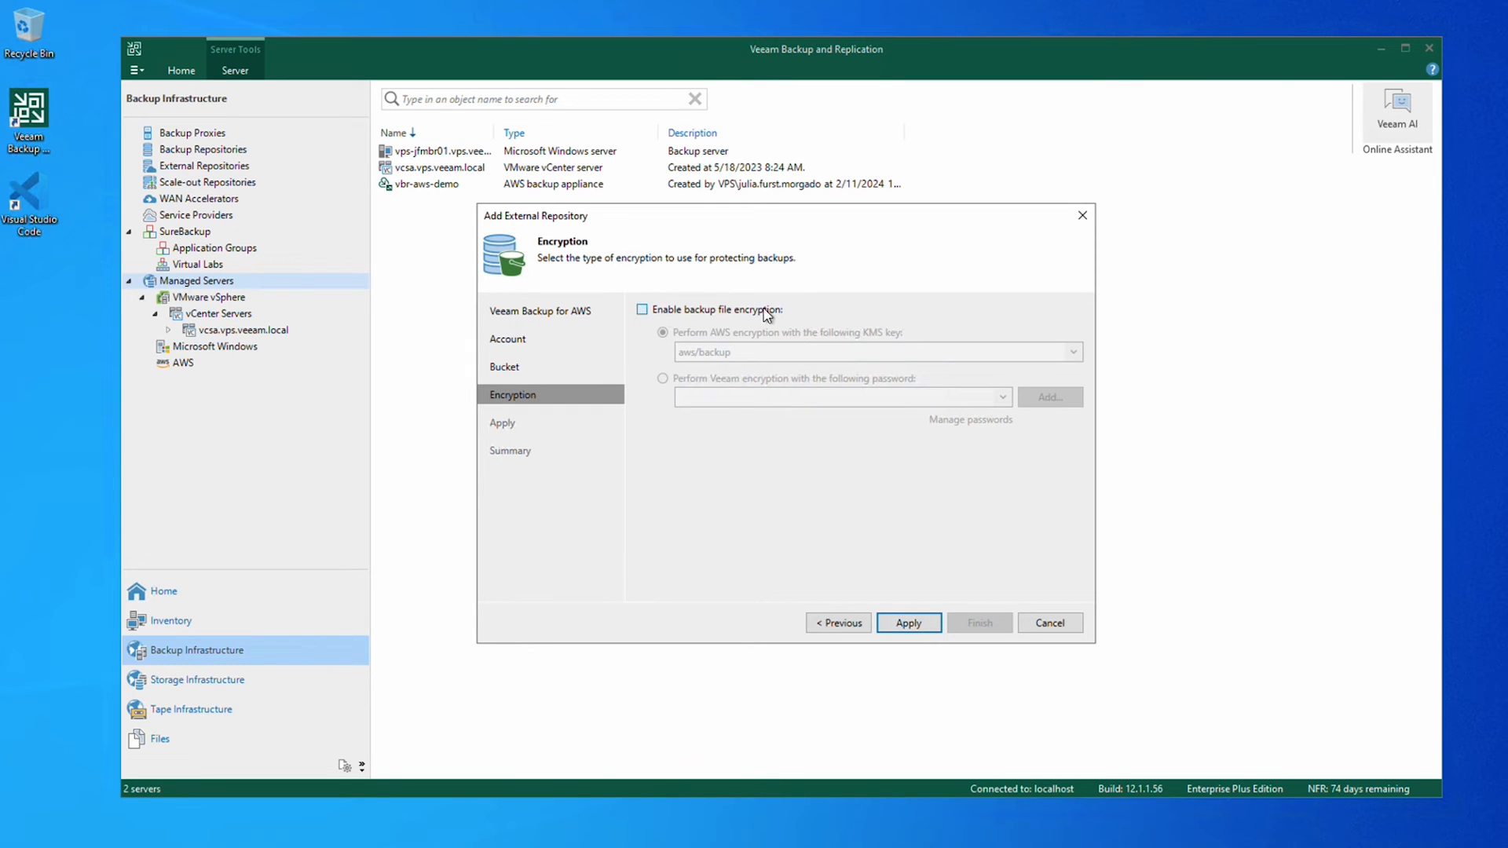
Create the vbr-repo repository with backup file encryption left disabled and finish the wizard.
click(643, 309)
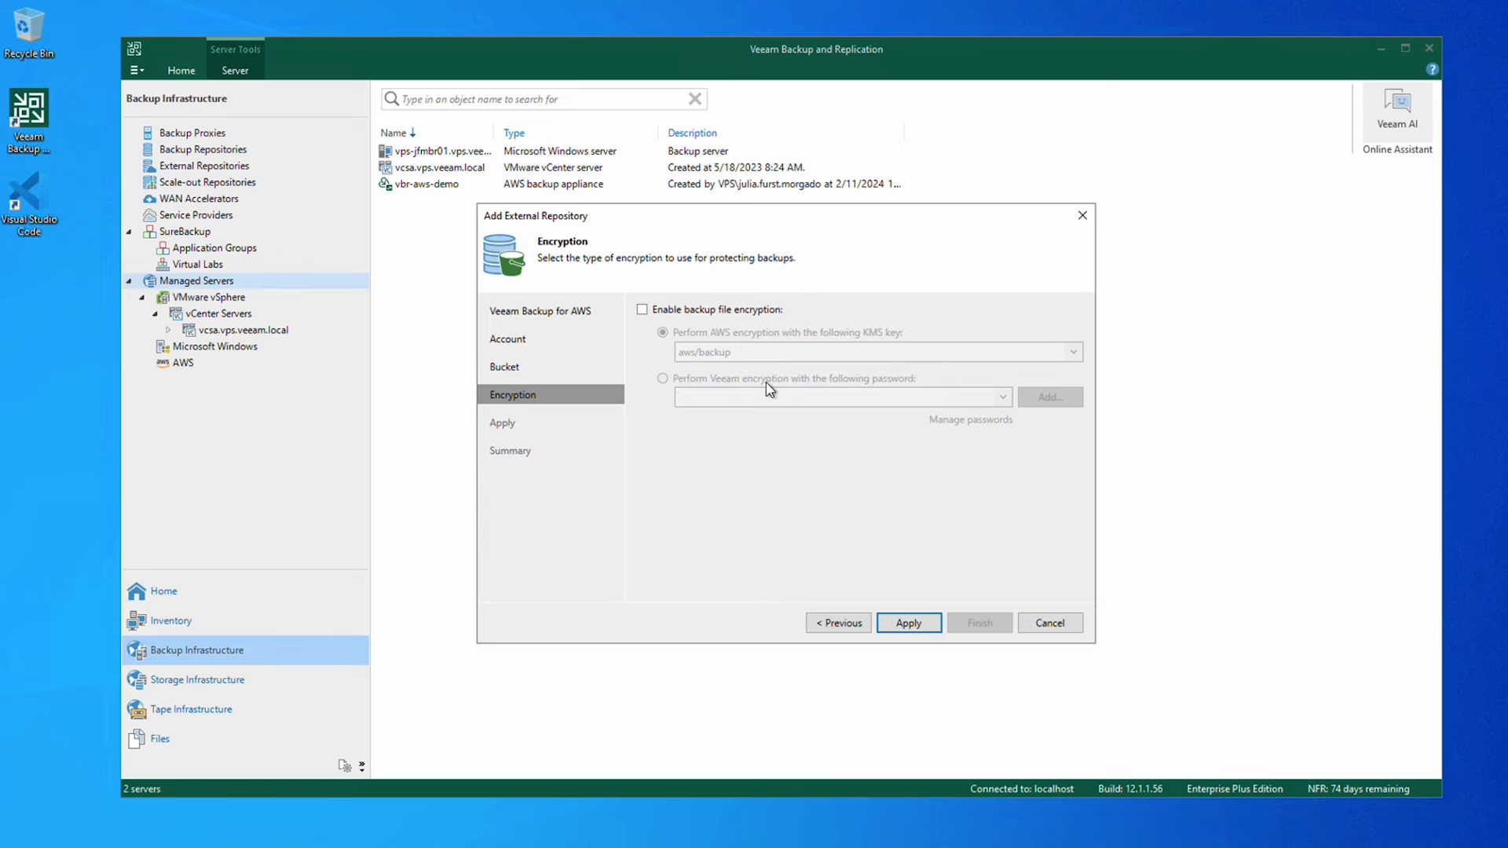
mouse_move(835, 449)
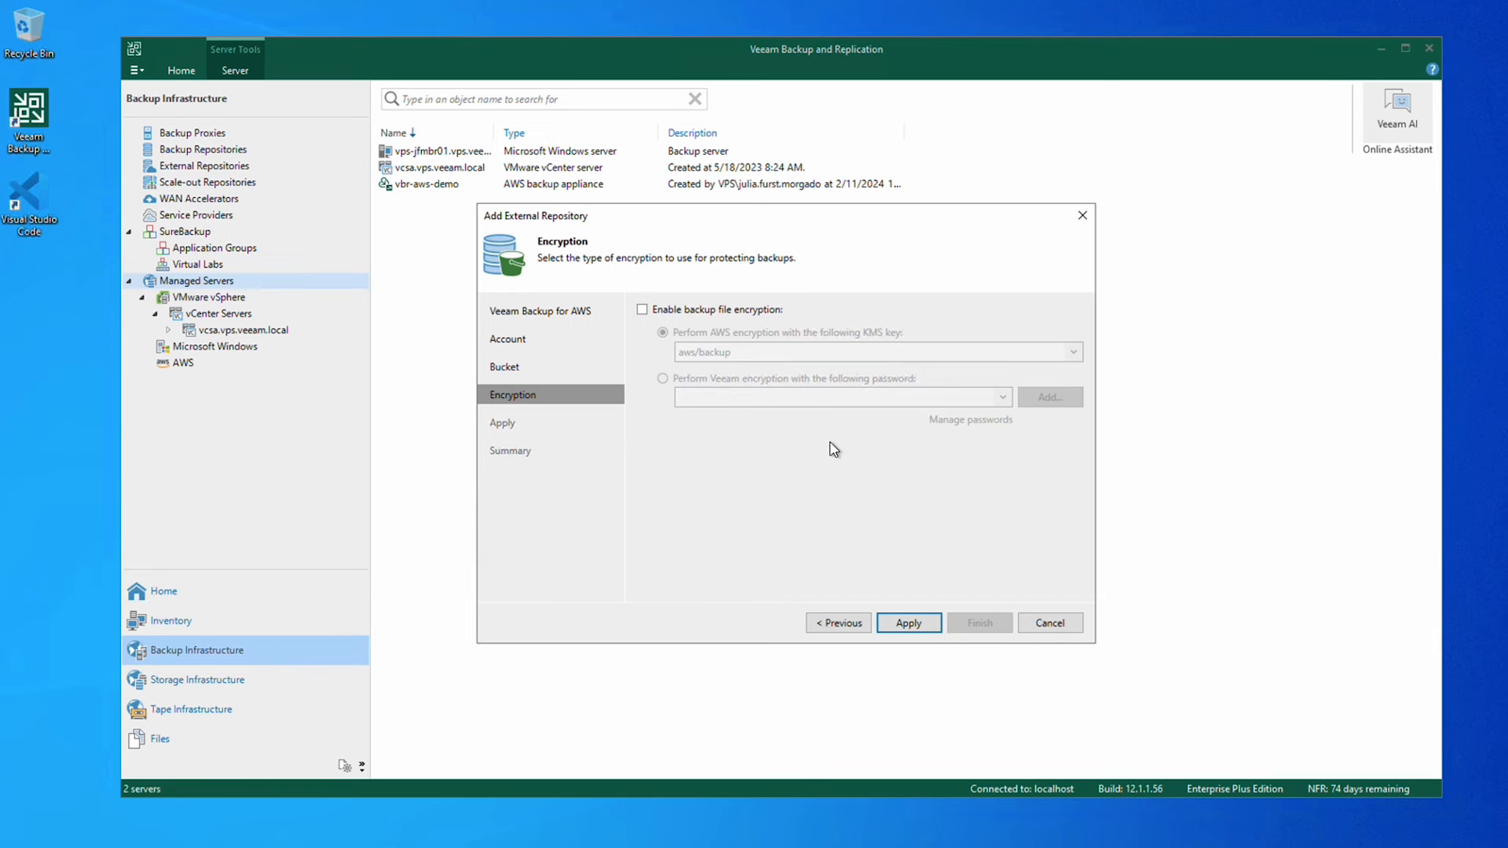
click(906, 622)
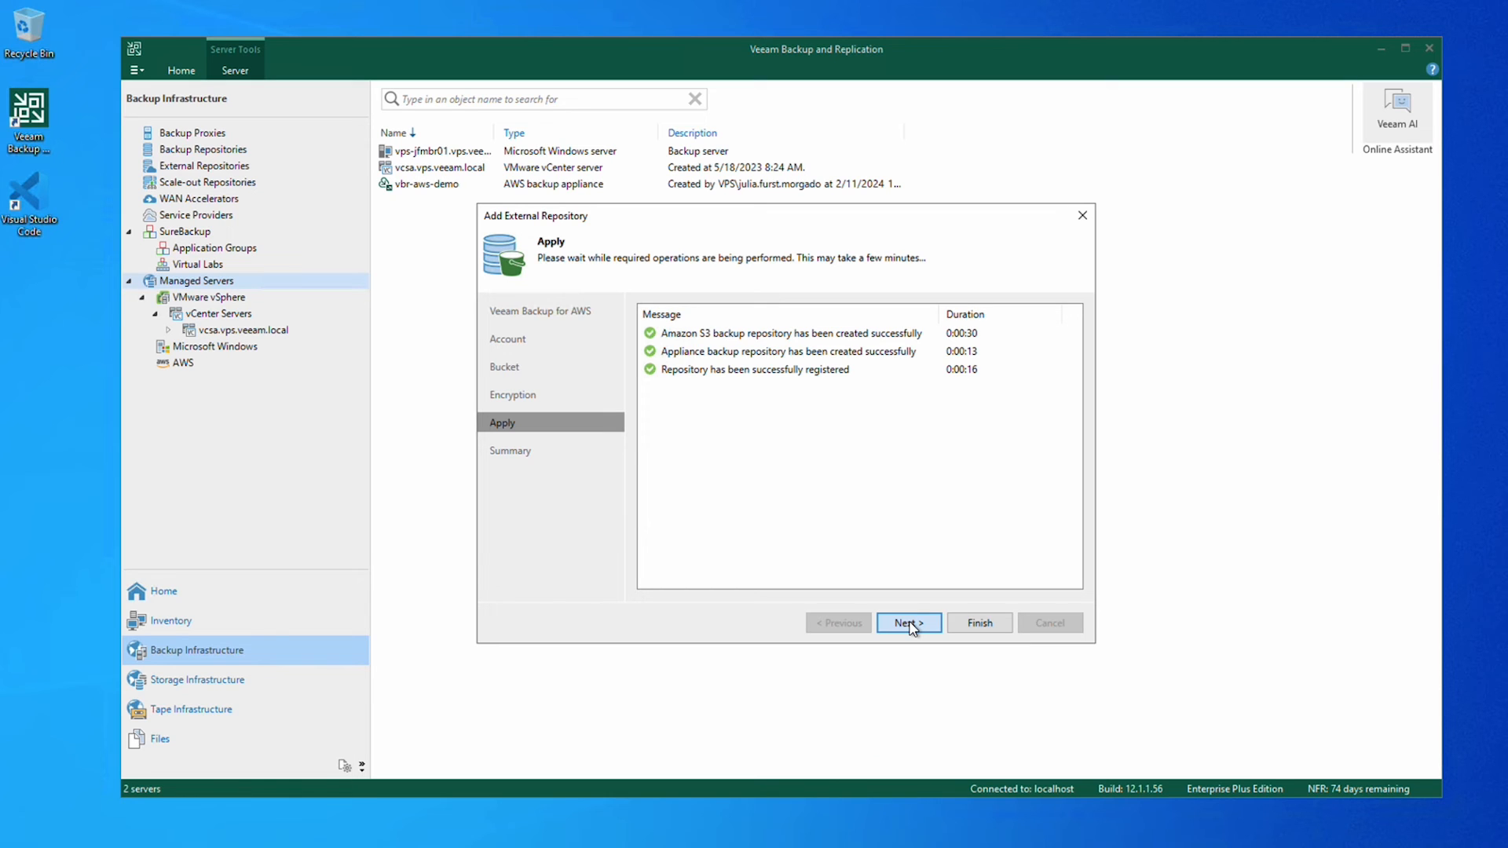
click(906, 622)
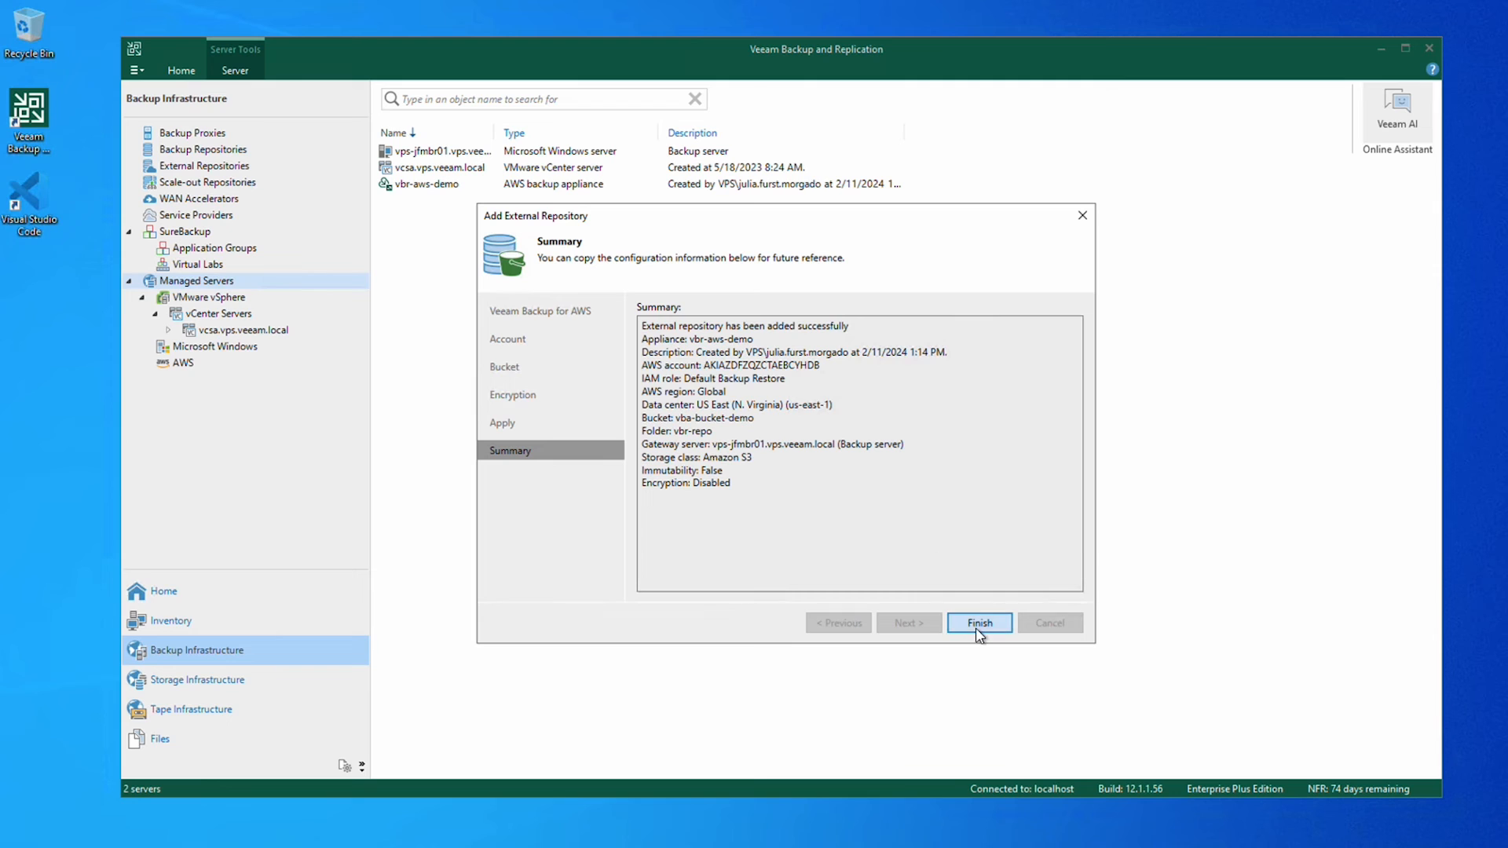
click(979, 622)
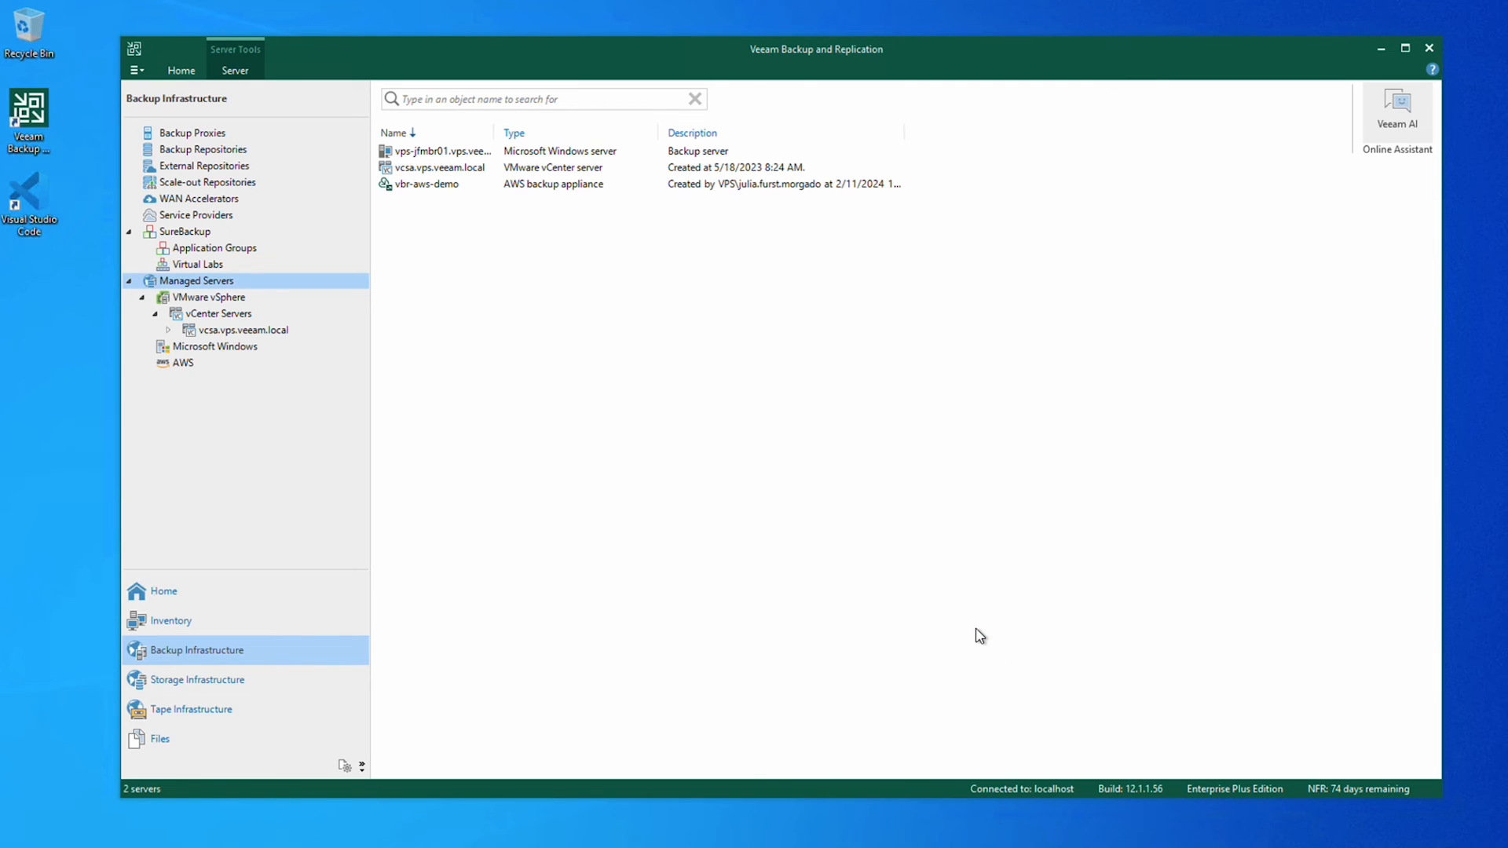
mouse_move(438, 195)
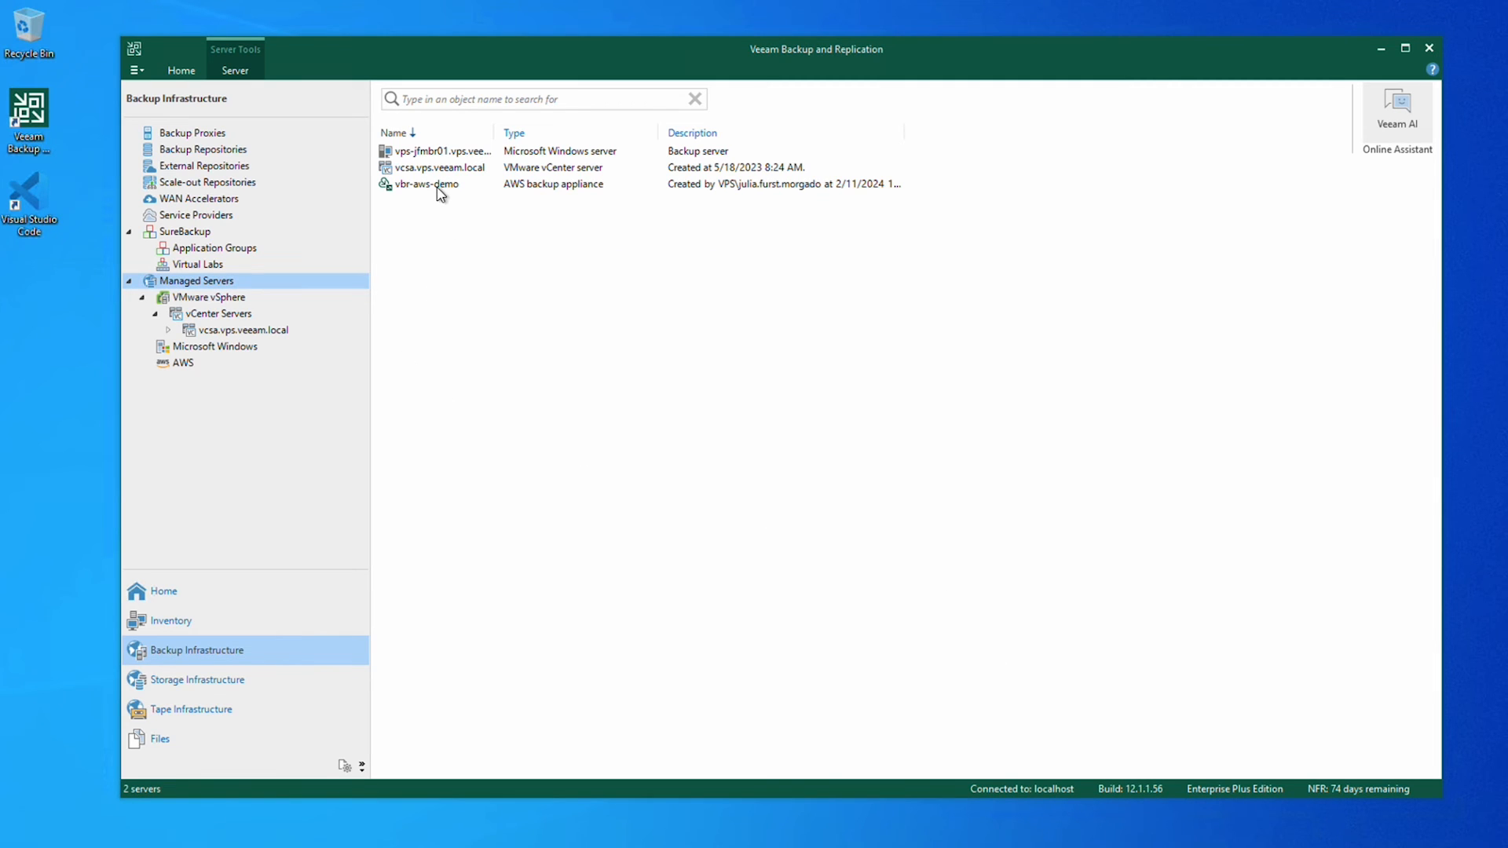
Select the vbr-aws-demo appliance in the Managed Servers list.
click(428, 184)
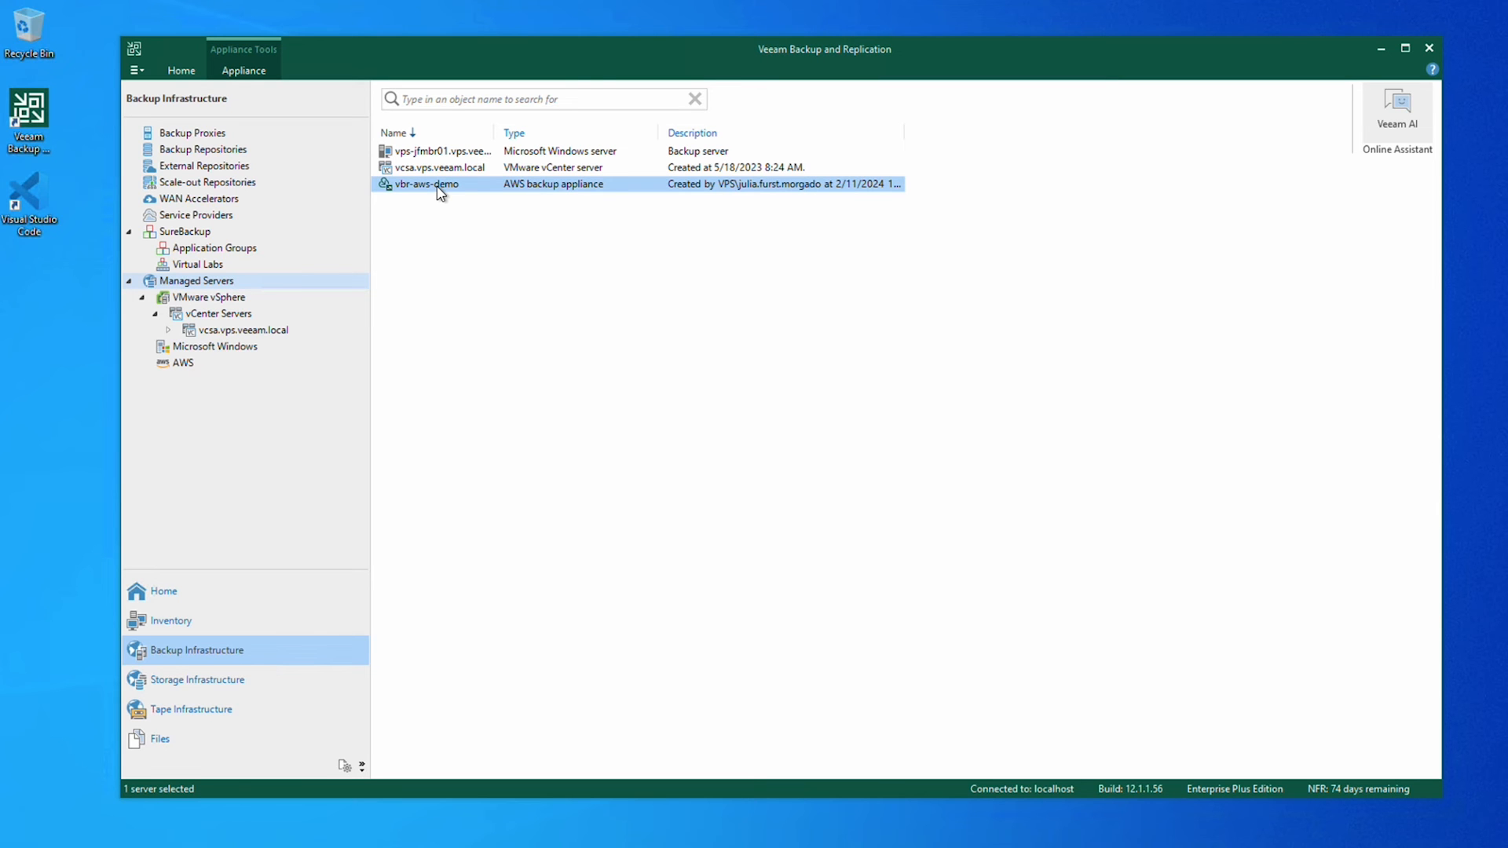